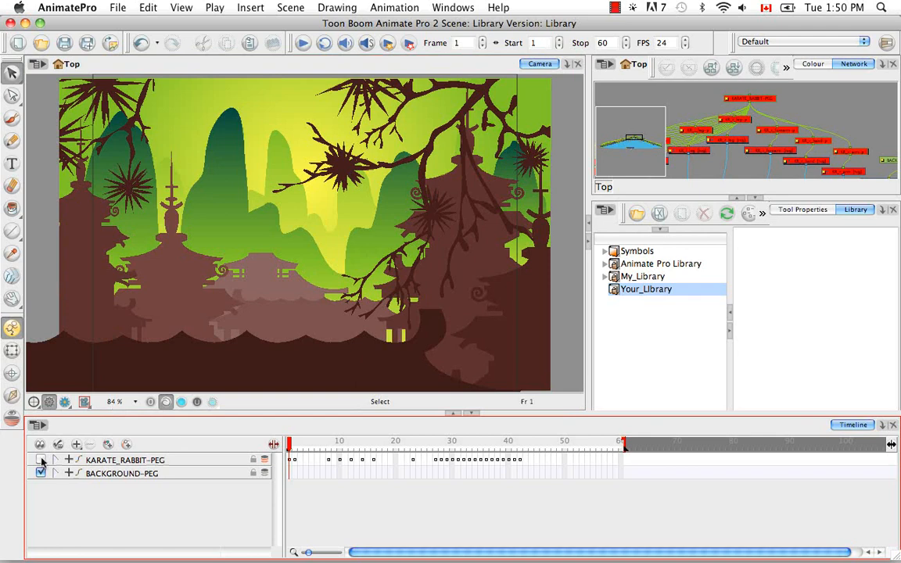
Step: Show the KARATE_RABBIT-PEG layer, expand its parts and scrub through the animation frames
{"action": "left_click", "coordinate": [41, 460]}
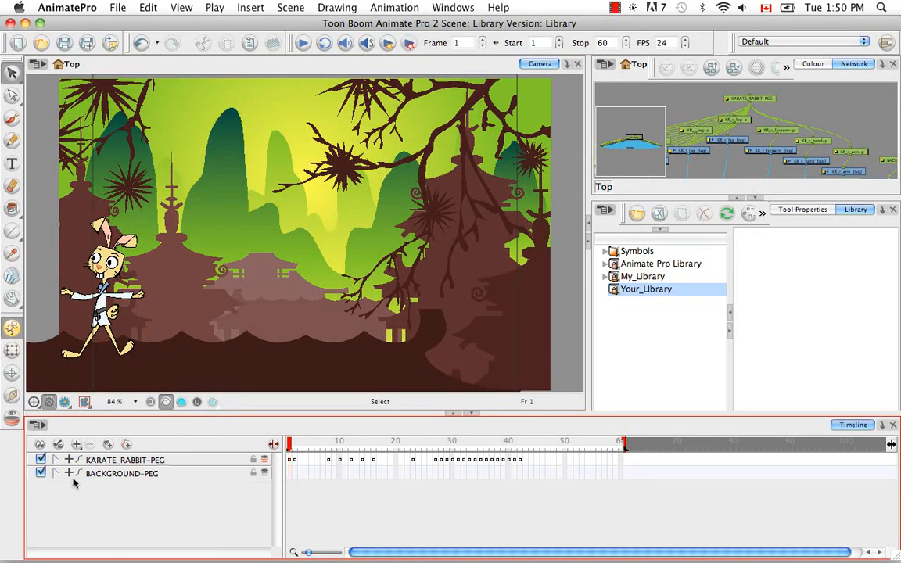
{"action": "left_click", "coordinate": [55, 460]}
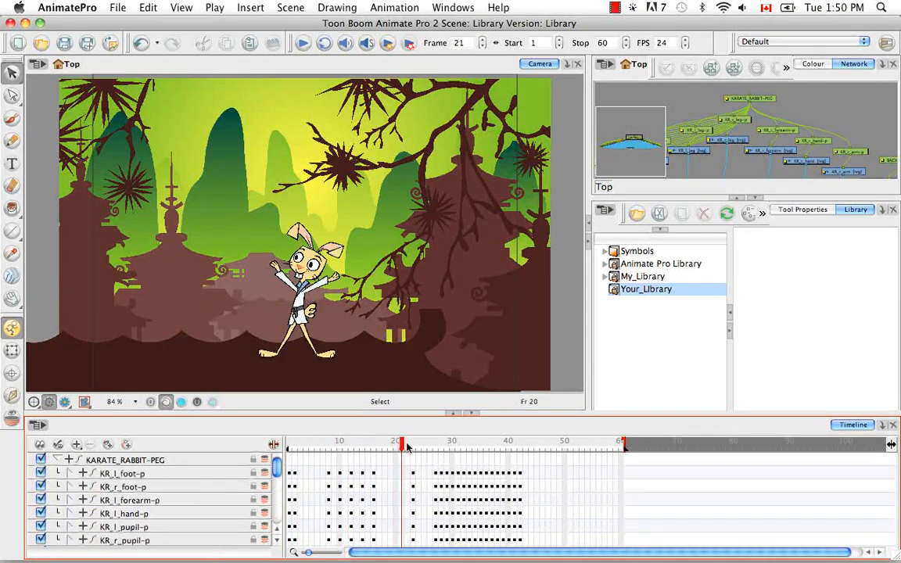
{"action": "left_click_drag", "start_coordinate": [401, 441], "coordinate": [561, 441]}
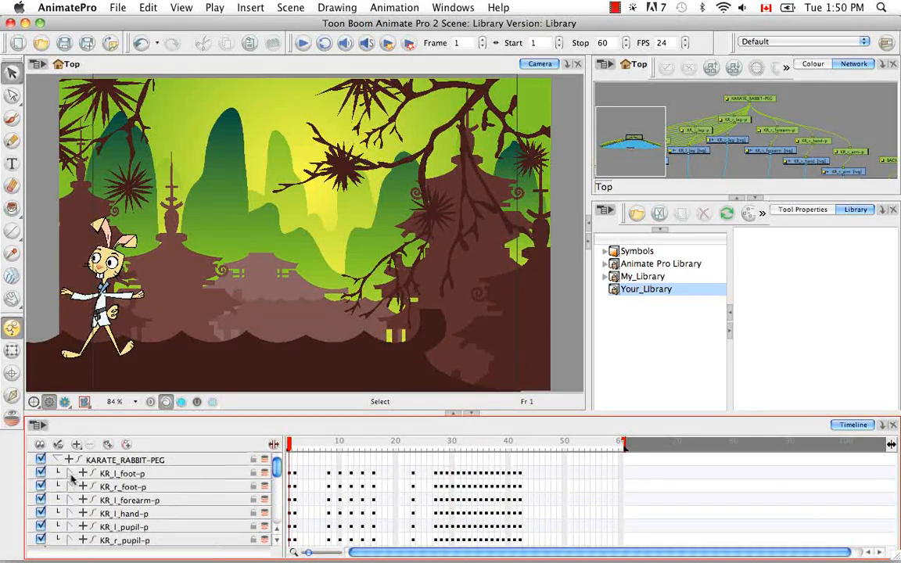
Step: Inspect the left foot layer, then collapse the rabbit's parts back into one layer
{"action": "left_click", "coordinate": [83, 473]}
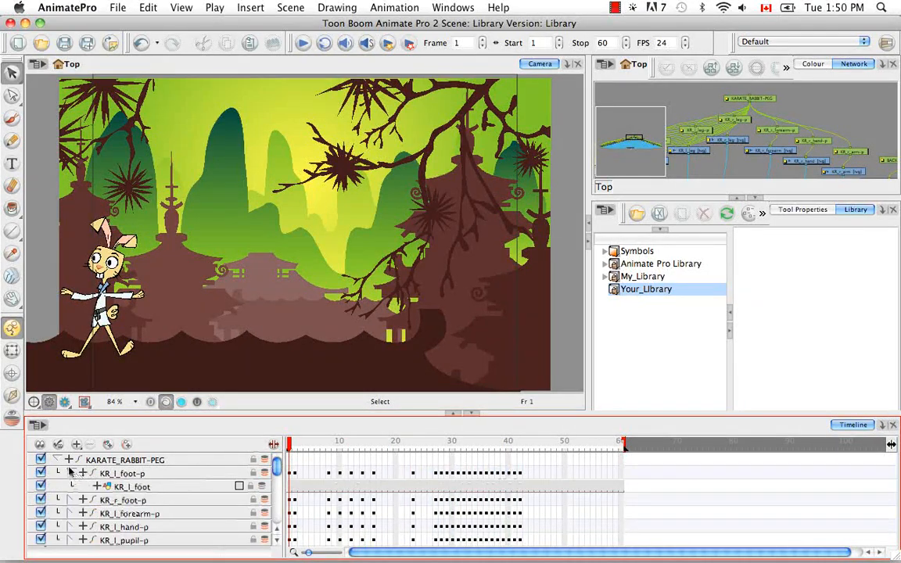
{"action": "left_click", "coordinate": [69, 460]}
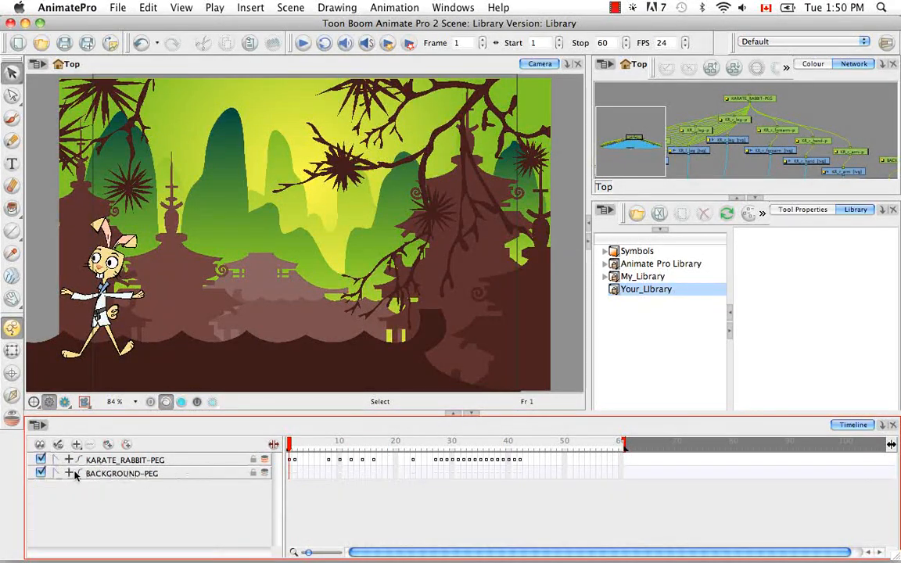
{"action": "left_click", "coordinate": [68, 473]}
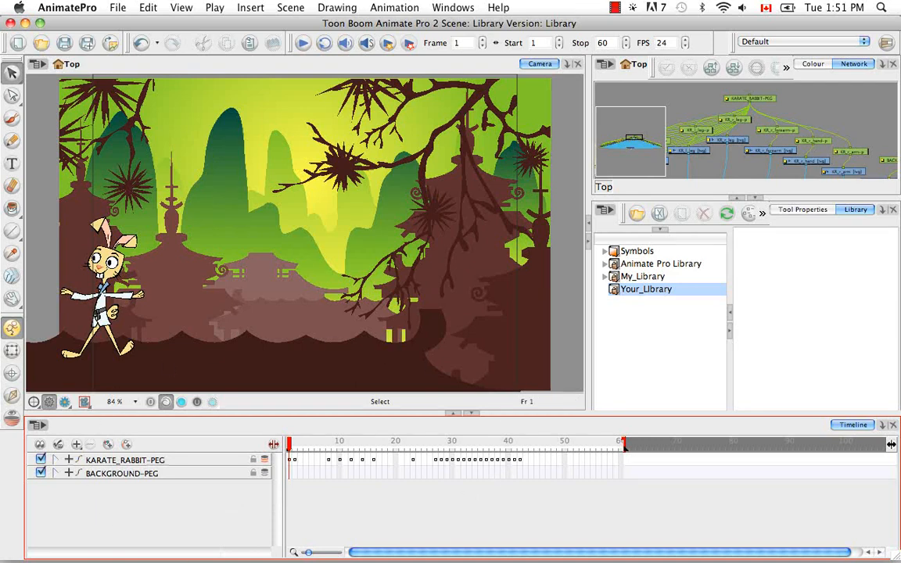
{"action": "mouse_move", "coordinate": [658, 103]}
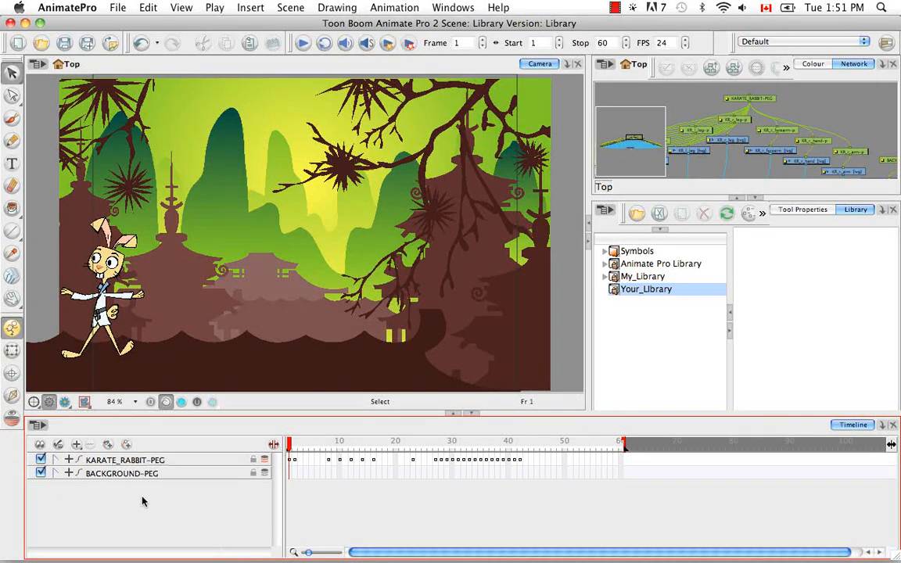
{"action": "mouse_move", "coordinate": [216, 533]}
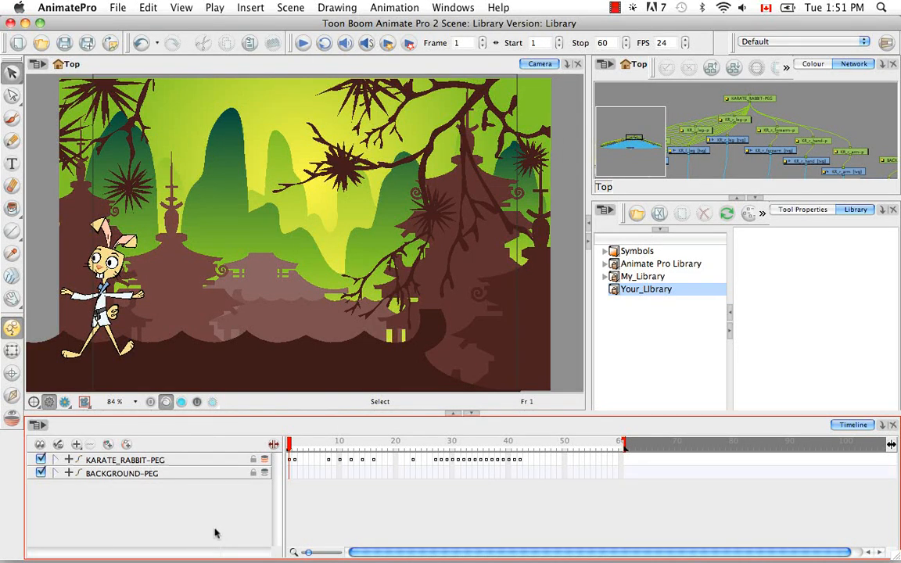
{"action": "mouse_move", "coordinate": [376, 510]}
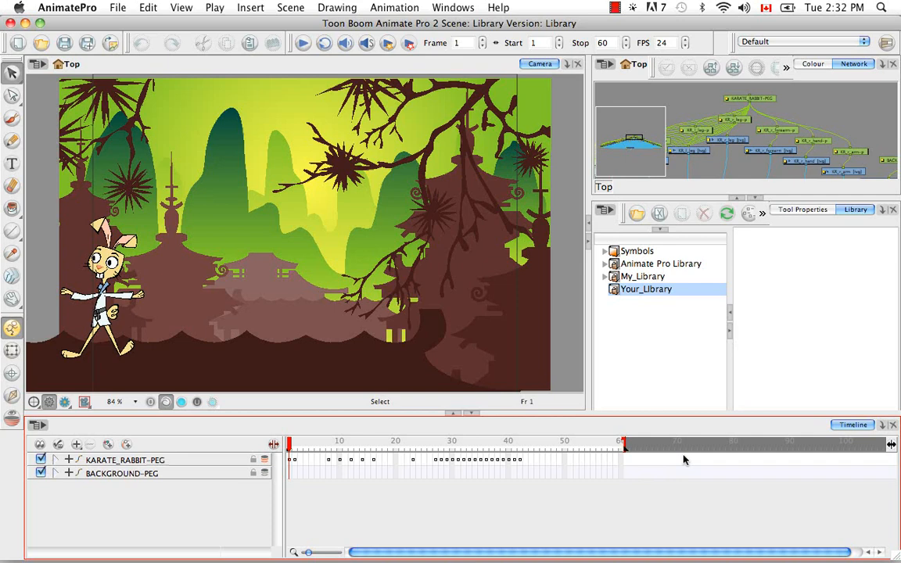
{"action": "mouse_move", "coordinate": [356, 512]}
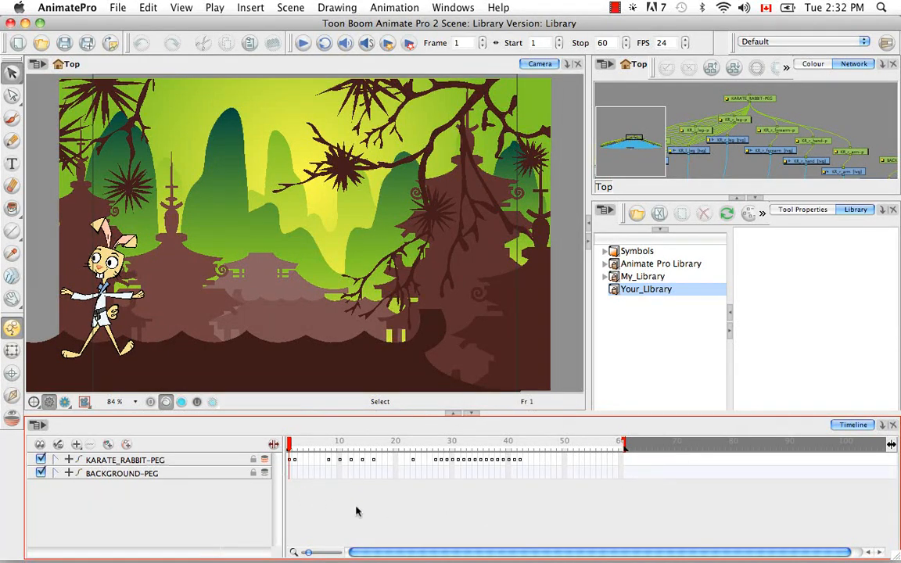
{"action": "mouse_move", "coordinate": [374, 515]}
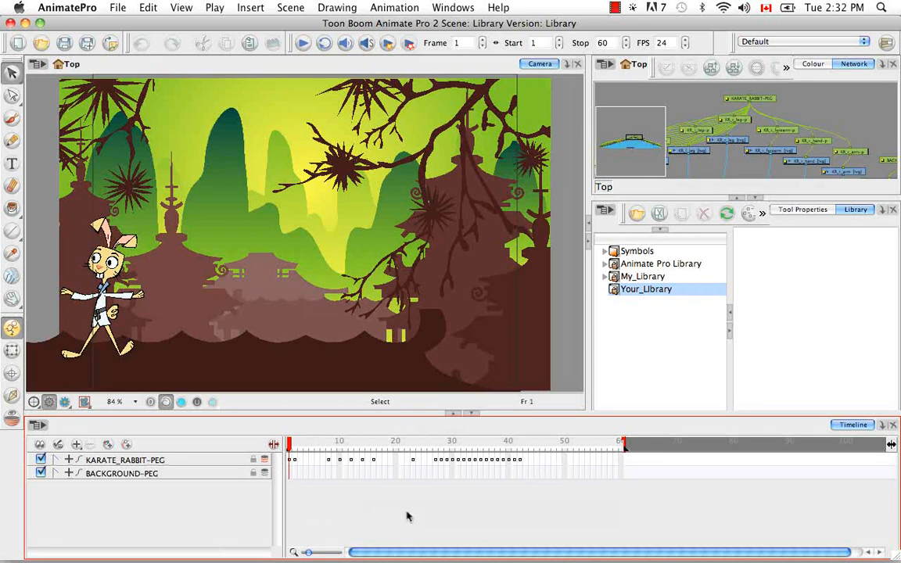
{"action": "mouse_move", "coordinate": [403, 515]}
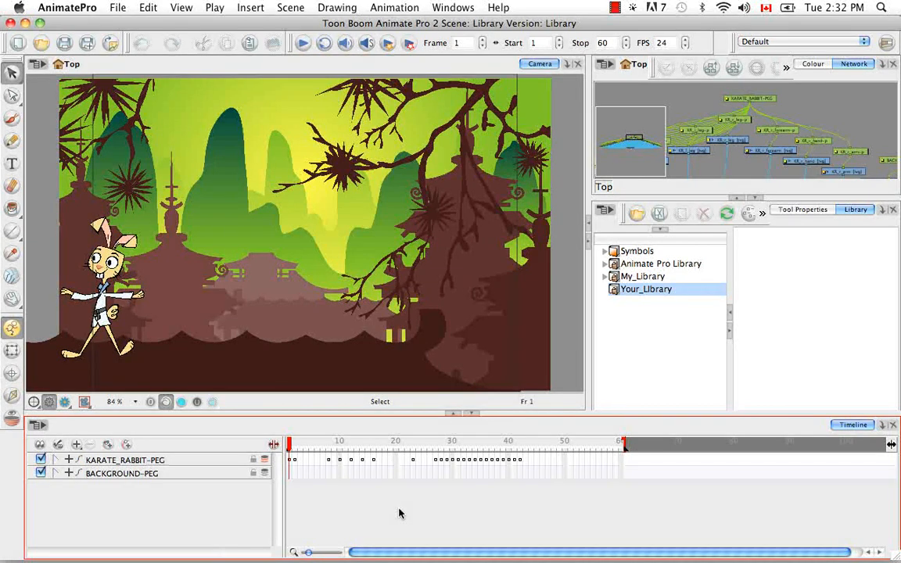
{"action": "mouse_move", "coordinate": [626, 330]}
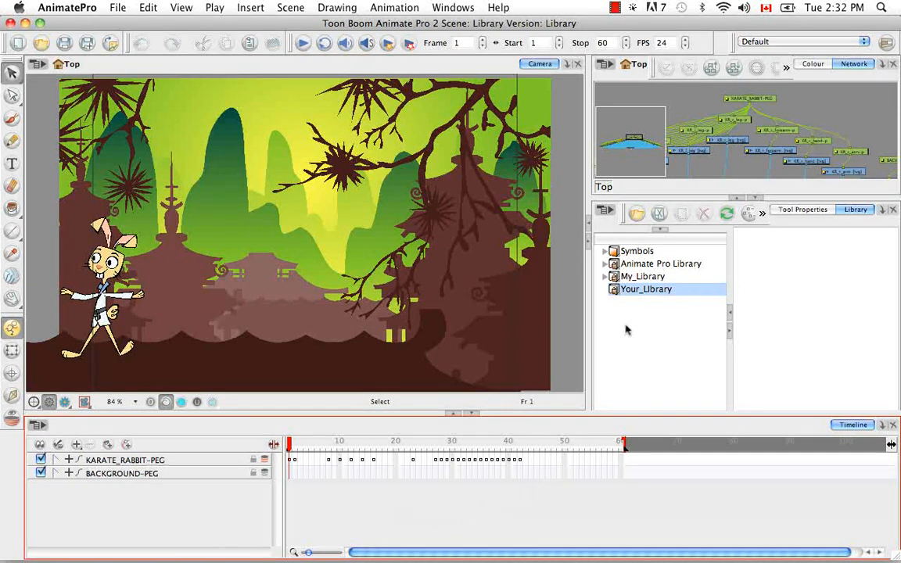
{"action": "mouse_move", "coordinate": [634, 325]}
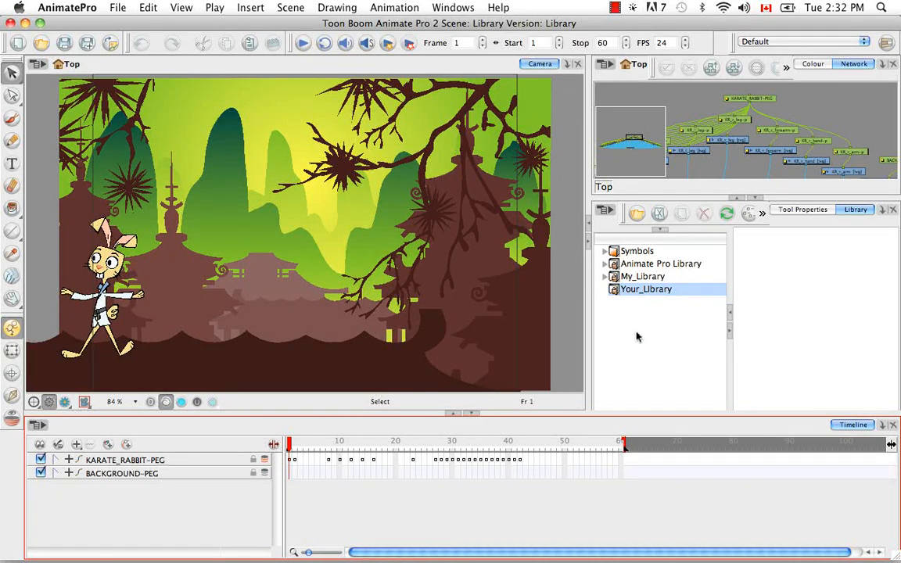
{"action": "mouse_move", "coordinate": [630, 328]}
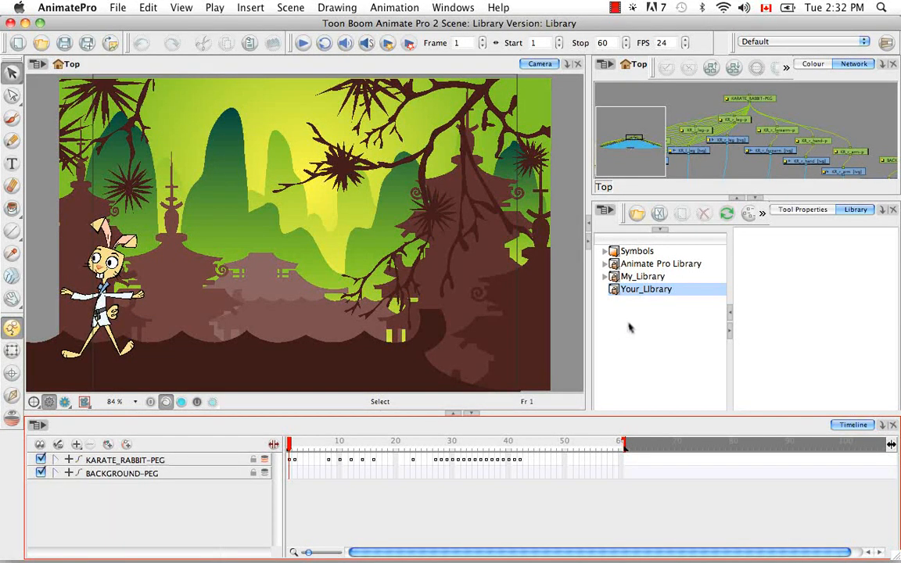
Step: Select and expand My_Library, then show the Characters folder's contents
{"action": "left_click", "coordinate": [643, 276]}
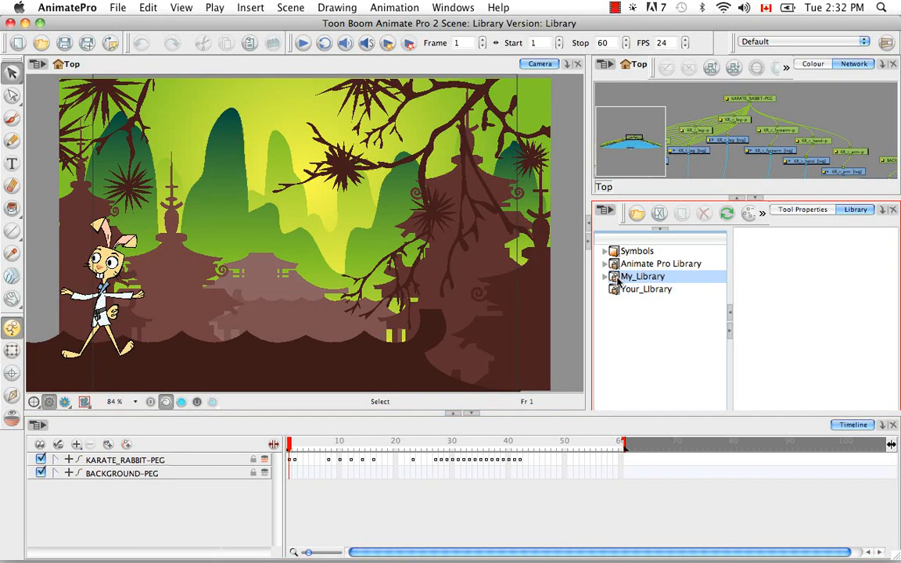
{"action": "right_click", "coordinate": [641, 276]}
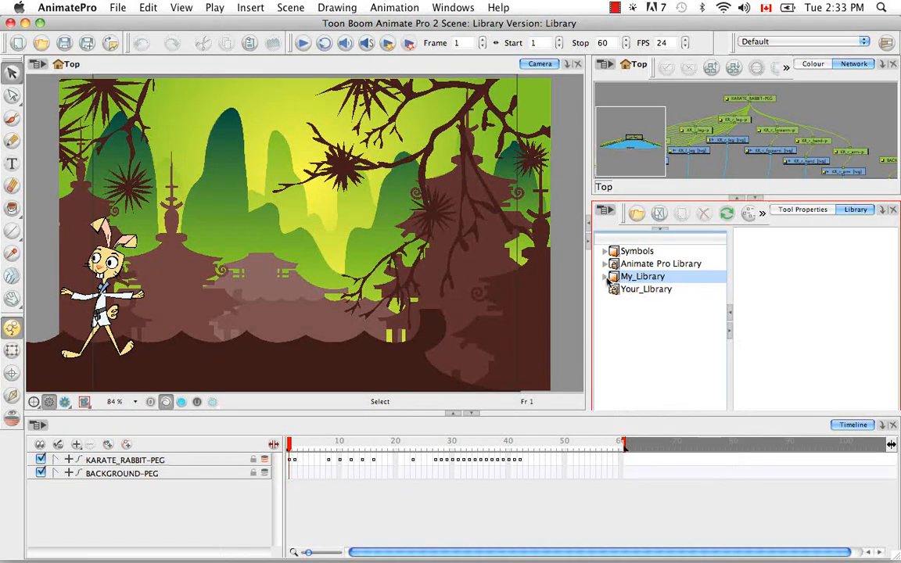
{"action": "left_click", "coordinate": [604, 276]}
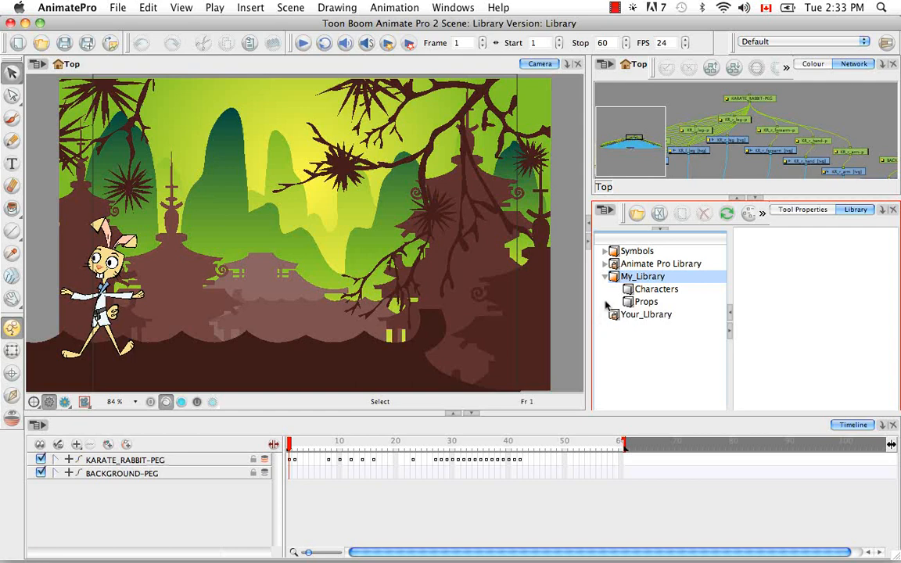
{"action": "left_click", "coordinate": [658, 288]}
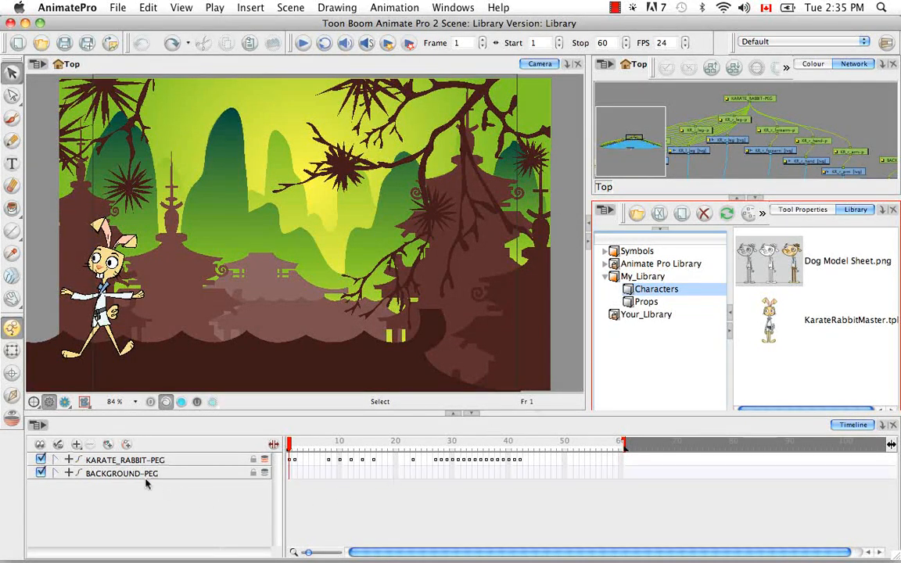
Step: Save the KARATE_RABBIT-PEG layer into Characters as the template KR_Cartwheel
{"action": "left_click", "coordinate": [125, 460]}
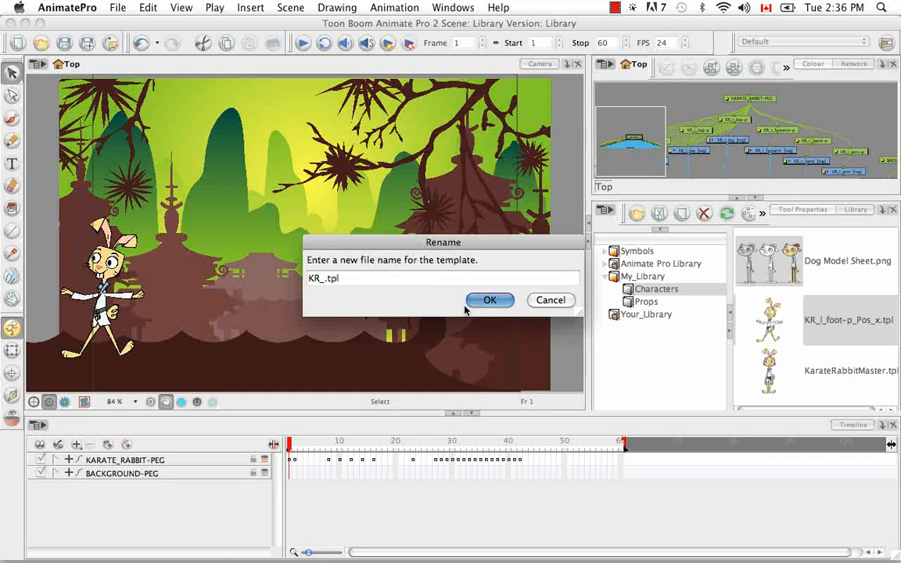
{"action": "type", "text": "Cartw"}
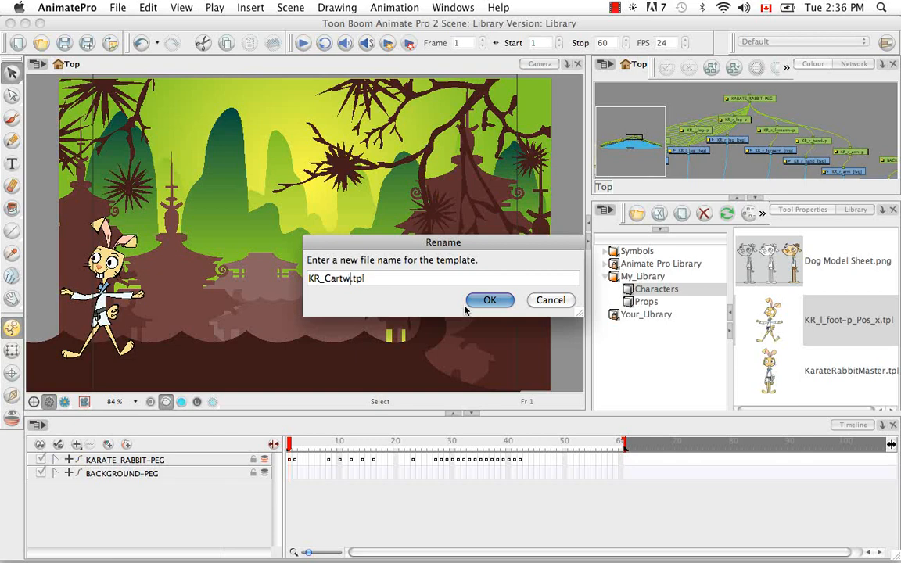
{"action": "type", "text": "heel"}
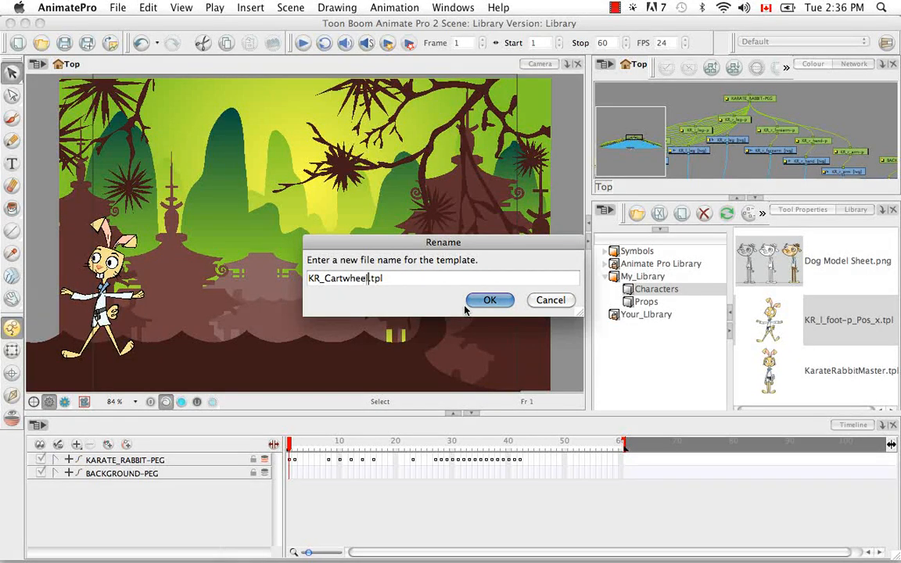
{"action": "left_click", "coordinate": [490, 300]}
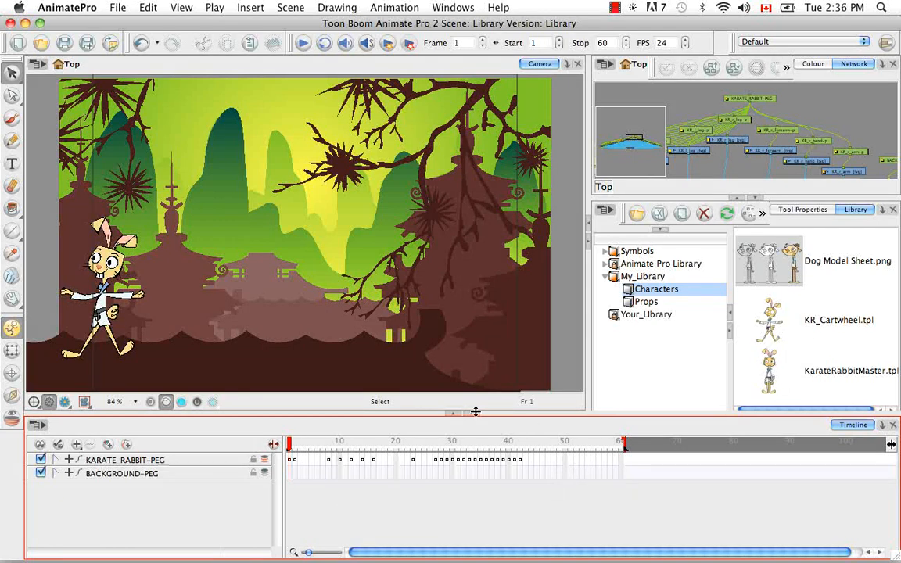
{"action": "mouse_move", "coordinate": [392, 491]}
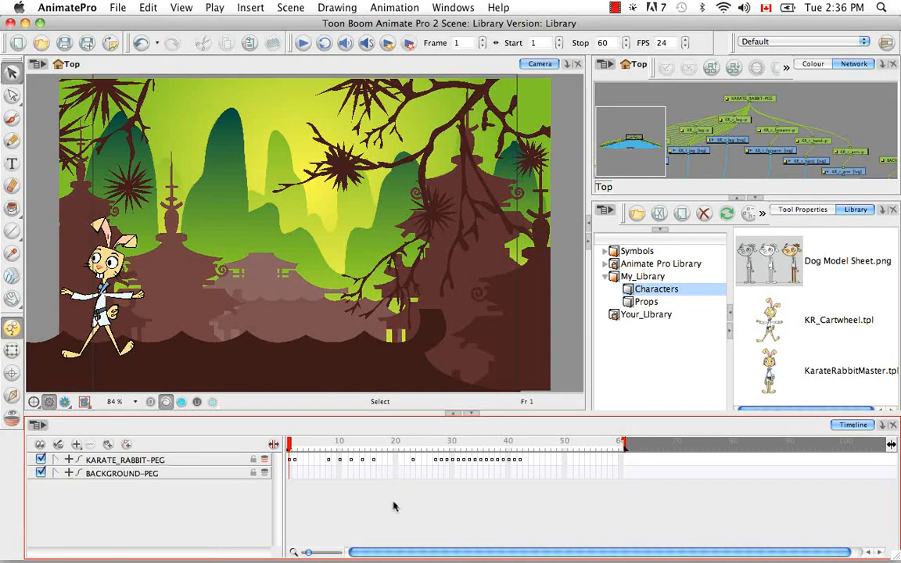
Step: At frame 20, save the rabbit layer into Characters as the KR_Jump template
{"action": "left_click", "coordinate": [329, 444]}
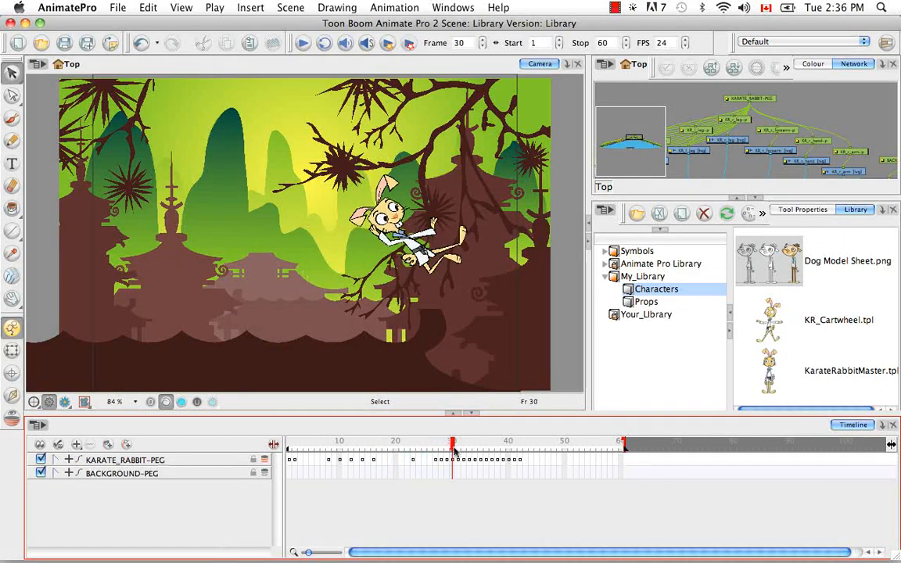
{"action": "left_click", "coordinate": [452, 446]}
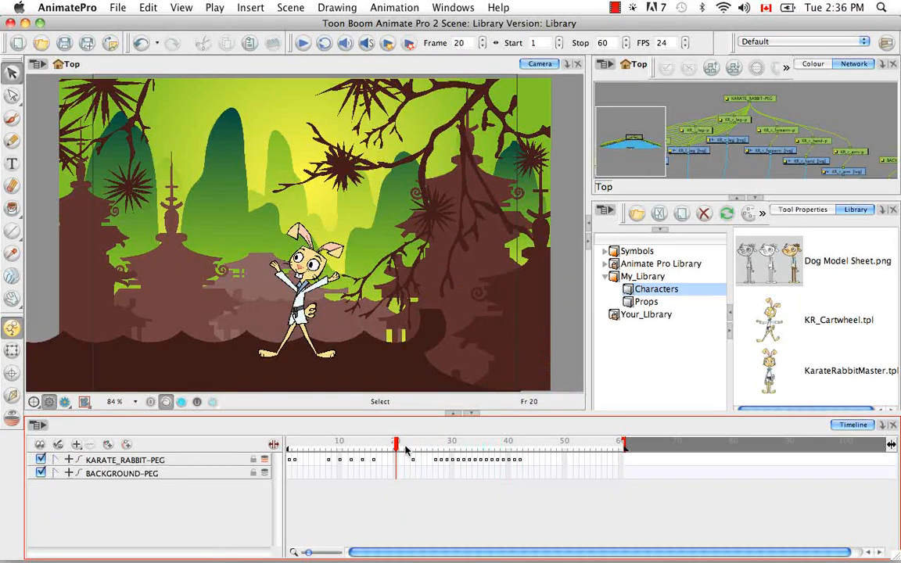
{"action": "left_click", "coordinate": [125, 459]}
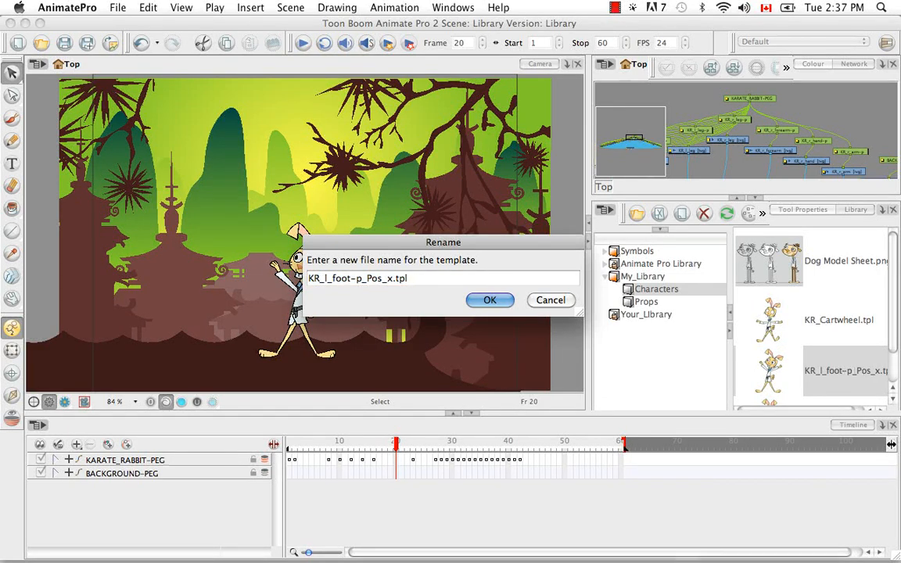
{"action": "key", "text": "Backspace"}
{"action": "type", "text": "KR_Jump"}
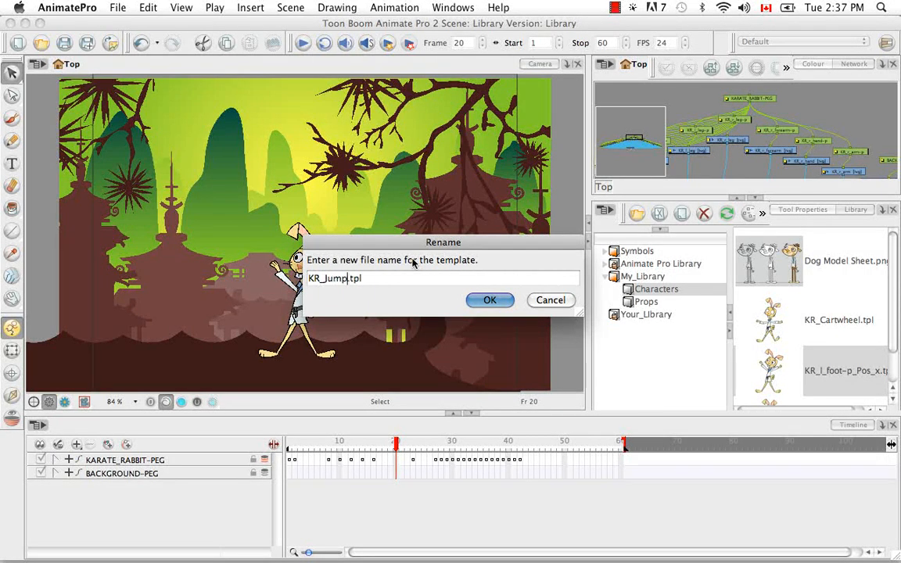
{"action": "left_click", "coordinate": [490, 300]}
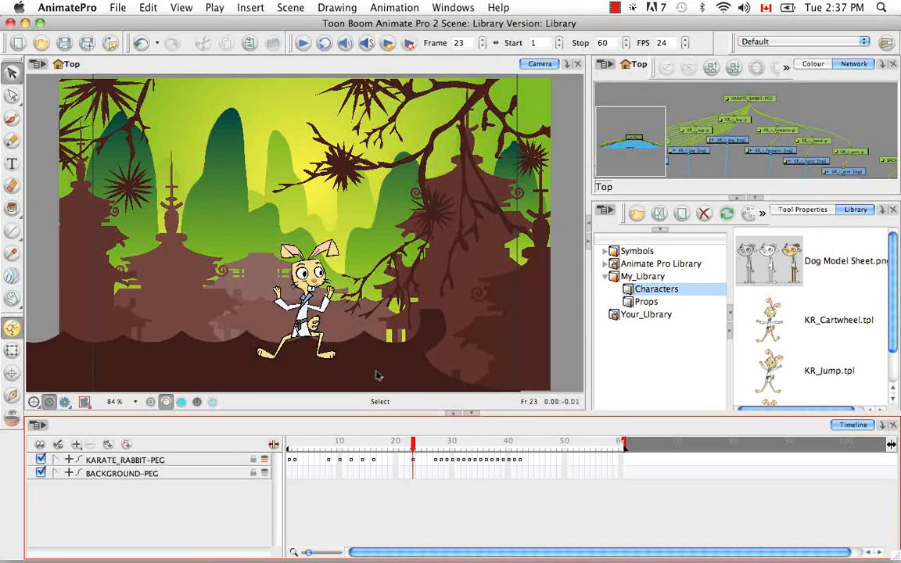
{"action": "mouse_move", "coordinate": [417, 472]}
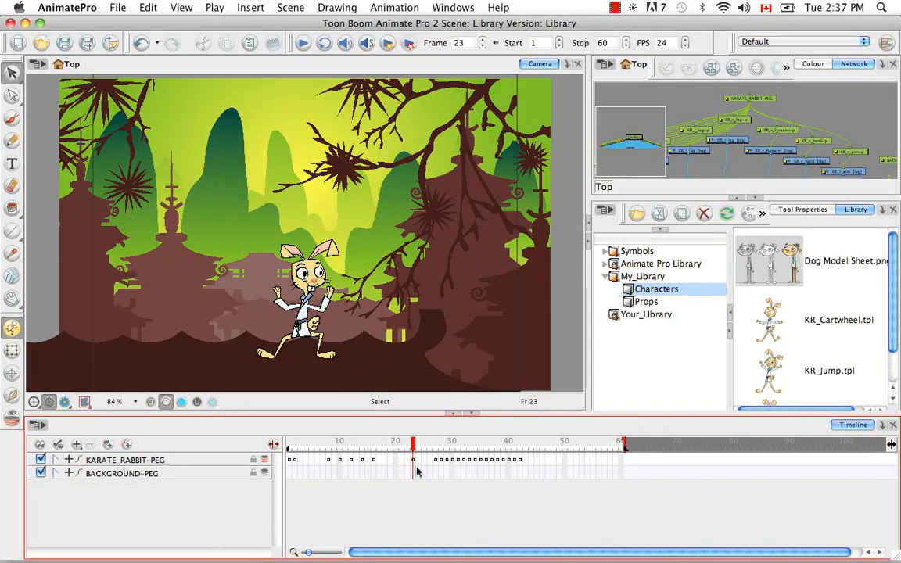
Step: Save the rabbit's frame-23 pose into Characters as KR_CrouchedStance_KP.tpl
{"action": "left_click", "coordinate": [125, 460]}
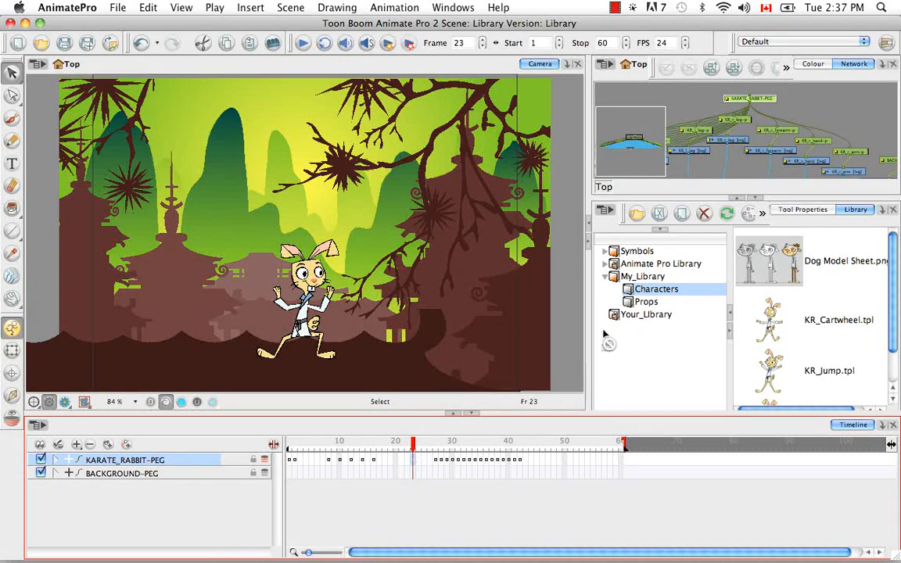
{"action": "left_click", "coordinate": [657, 288]}
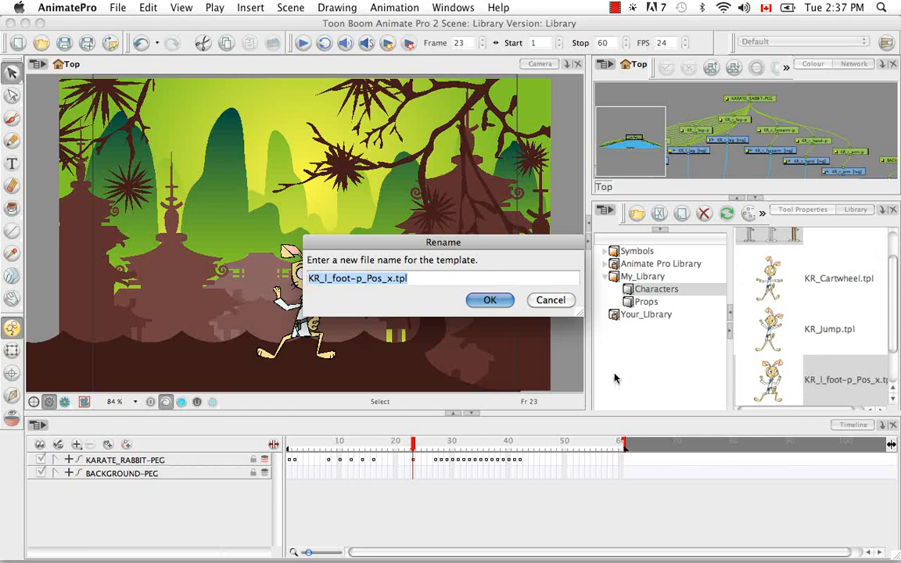
{"action": "key", "text": "backspace"}
{"action": "type", "text": "KR_CrouchedStance_KP"}
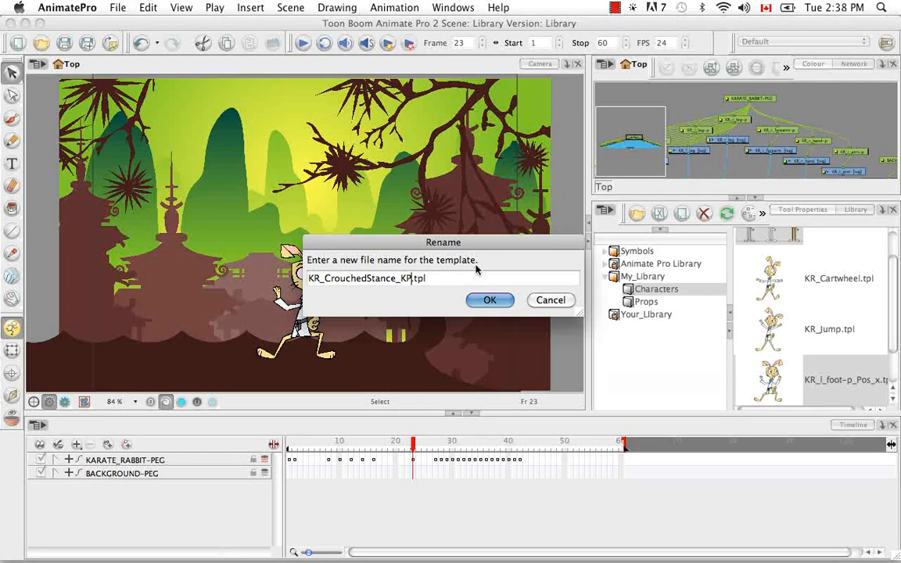
{"action": "left_click", "coordinate": [491, 300]}
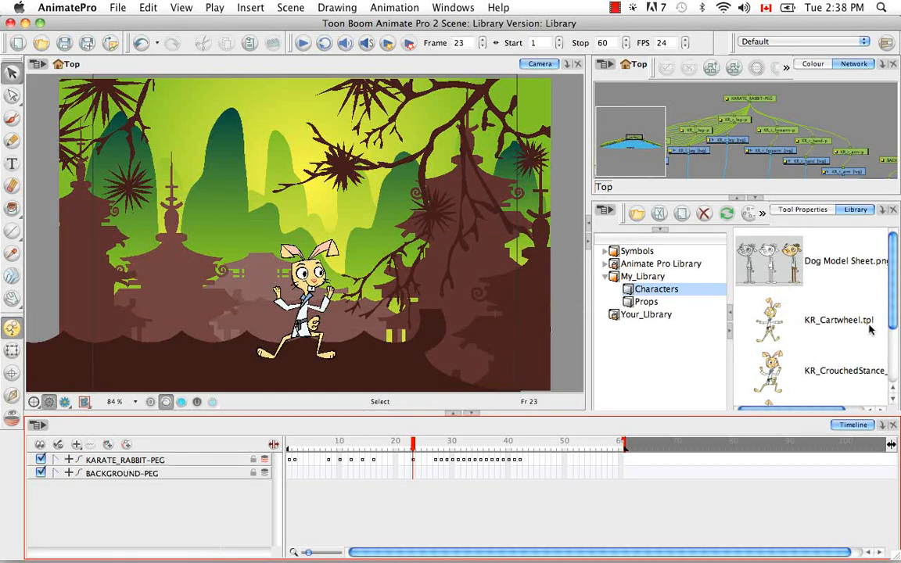
{"action": "scroll", "scroll_direction": "down", "scroll_amount": 3}
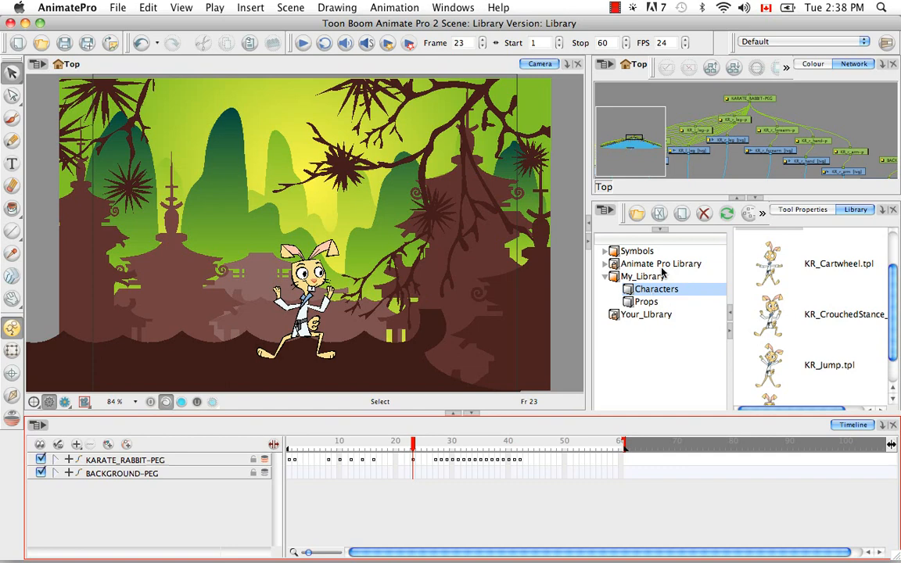
{"action": "left_click", "coordinate": [839, 264]}
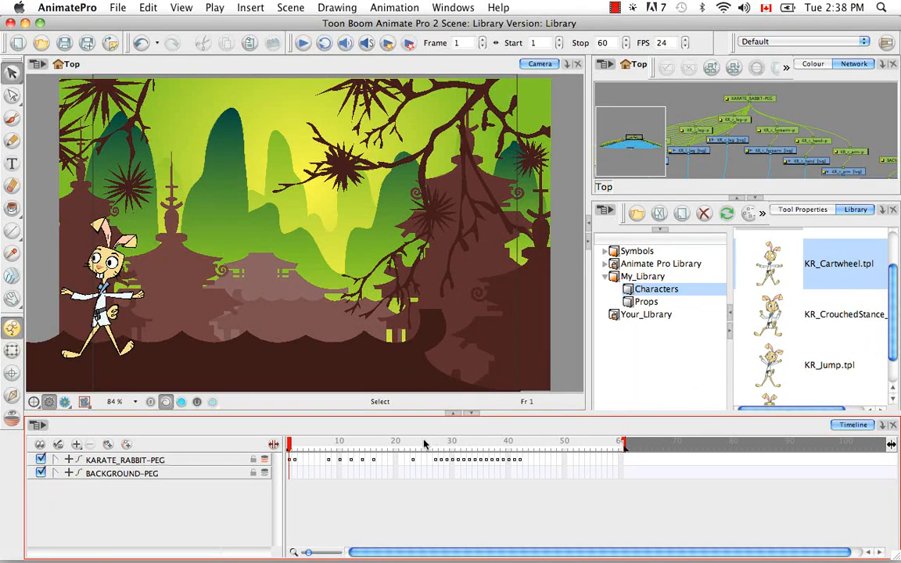
{"action": "left_click", "coordinate": [397, 444]}
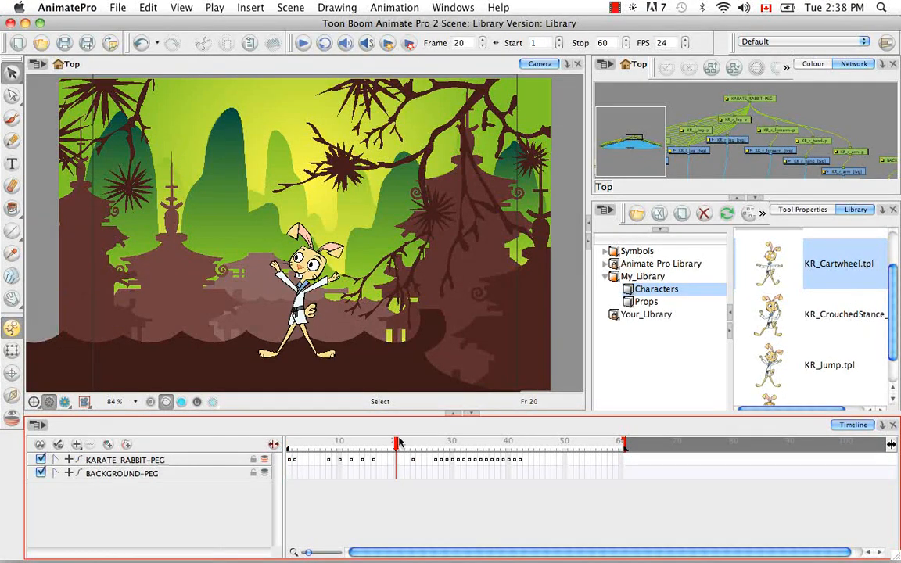
{"action": "left_click_drag", "start_coordinate": [397, 441], "coordinate": [519, 441]}
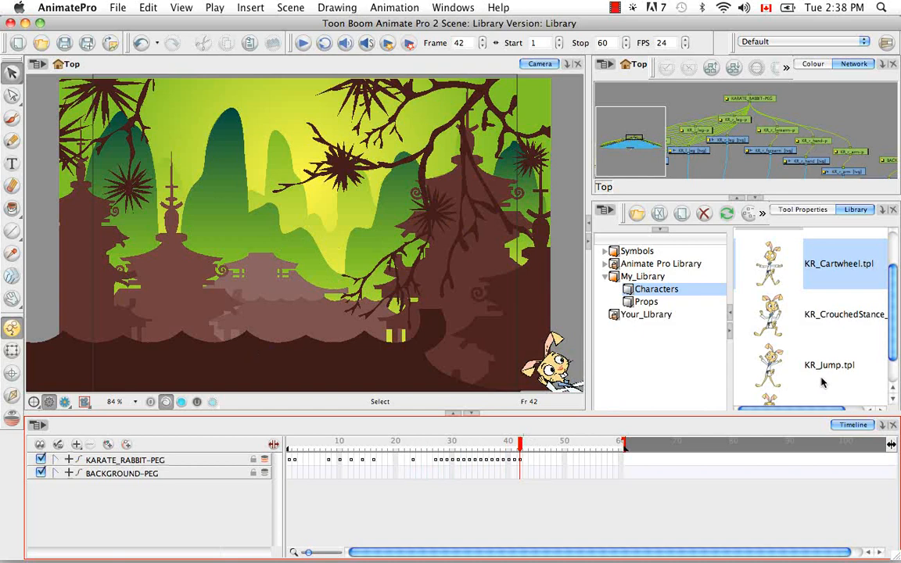
{"action": "left_click", "coordinate": [845, 314]}
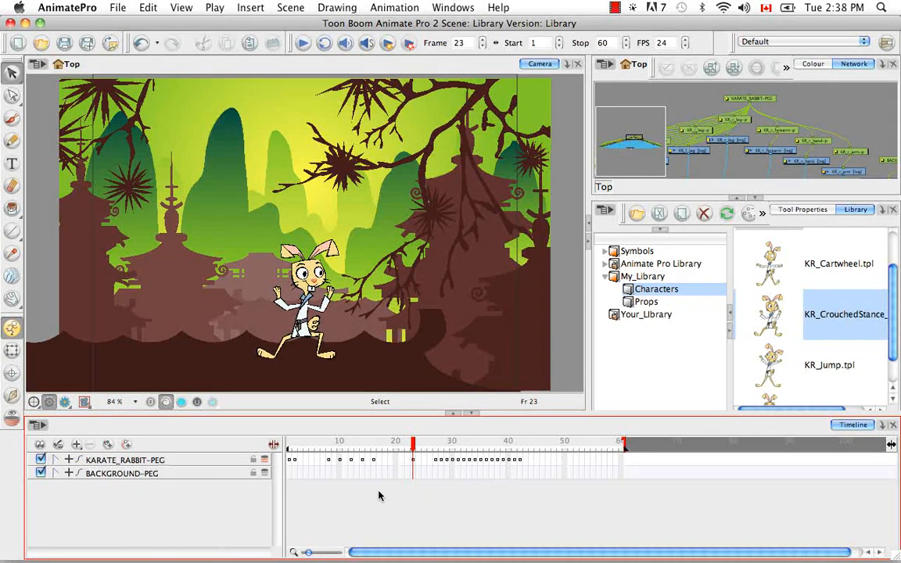
{"action": "left_click", "coordinate": [61, 460]}
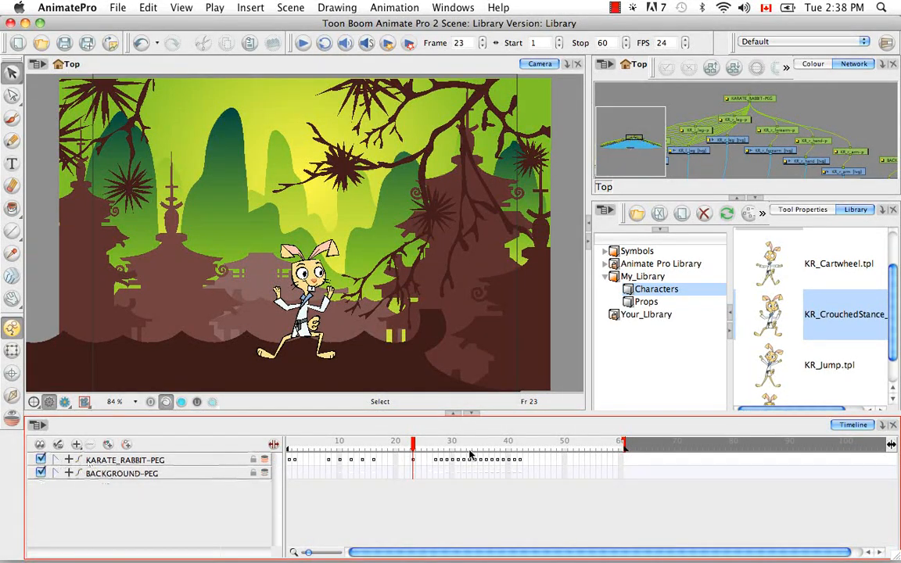
{"action": "left_click", "coordinate": [70, 460]}
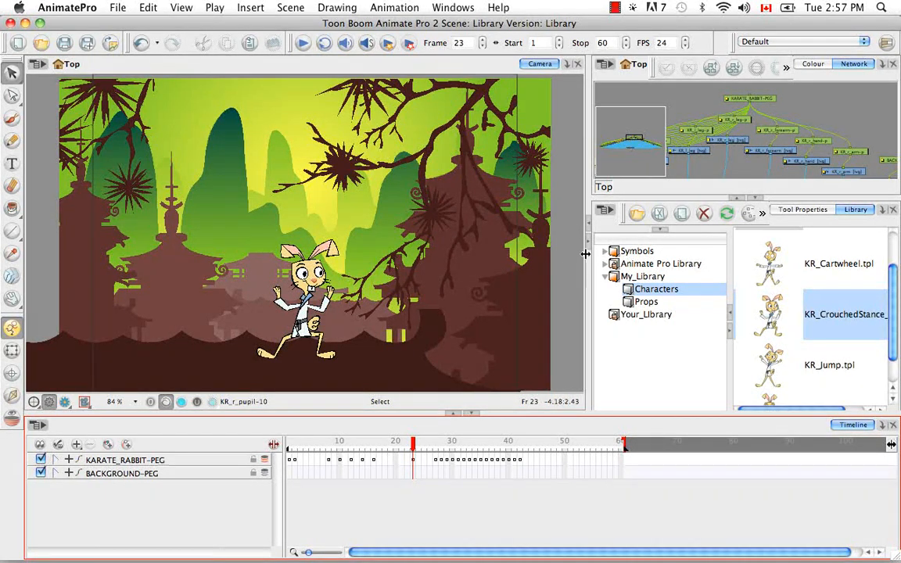
Step: View the colour palettes, then return to the node network
{"action": "left_click", "coordinate": [813, 63]}
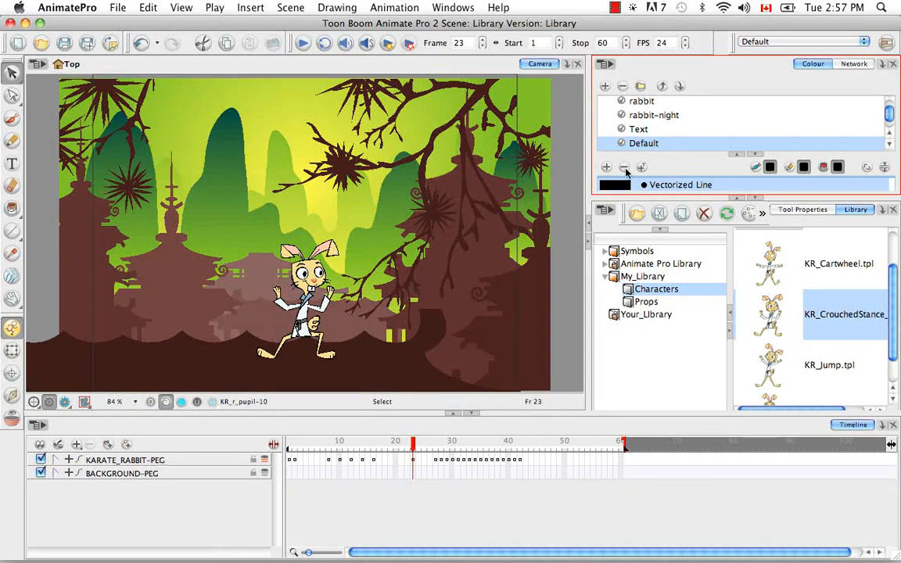
{"action": "left_click", "coordinate": [854, 63]}
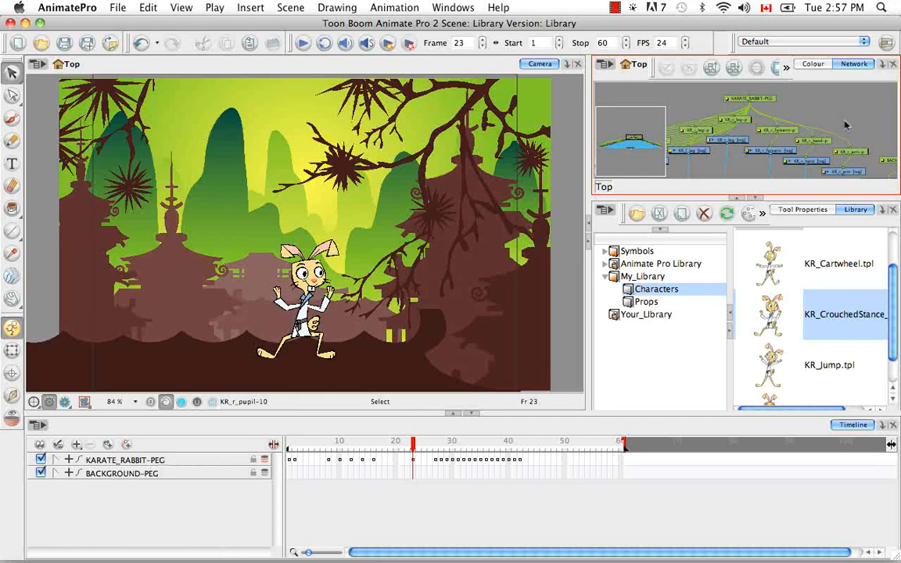
{"action": "mouse_move", "coordinate": [564, 348]}
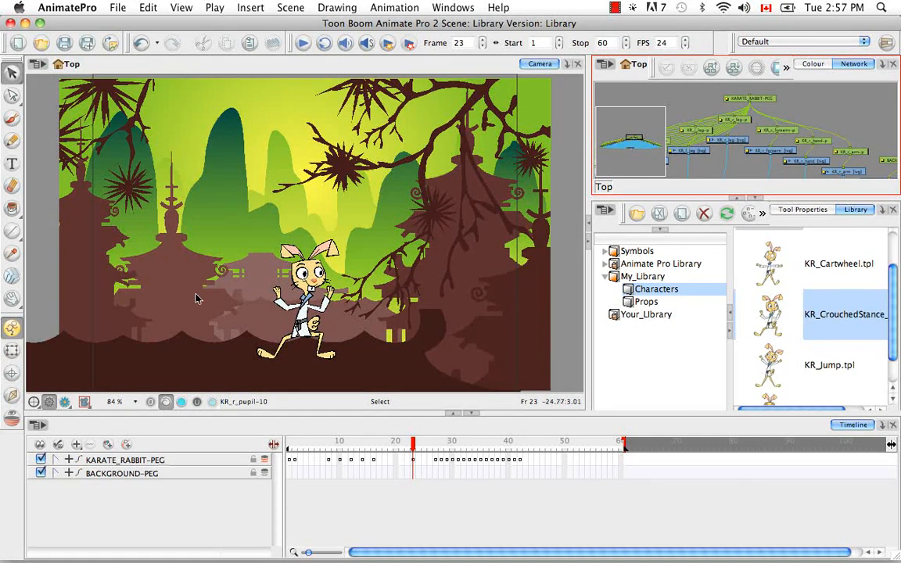
{"action": "mouse_move", "coordinate": [567, 338]}
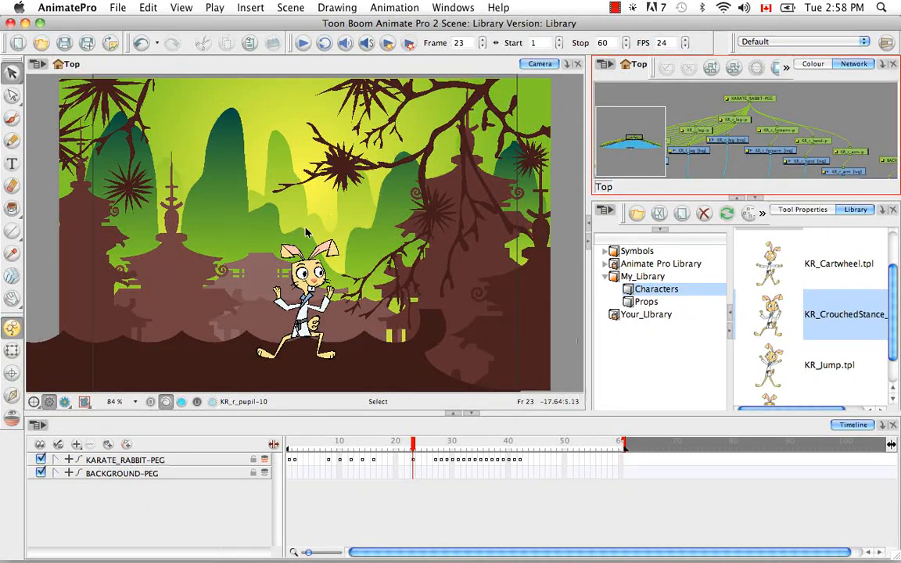
{"action": "mouse_move", "coordinate": [570, 303]}
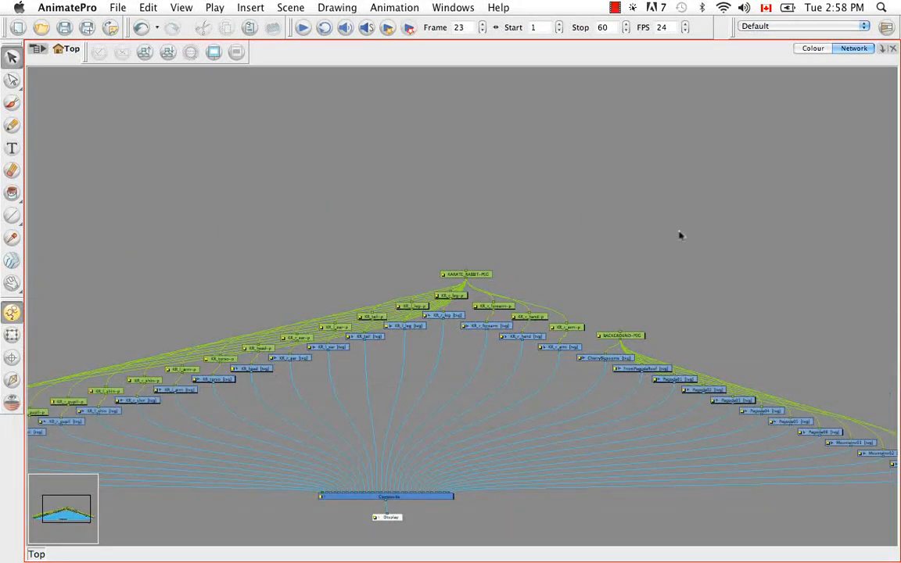
Step: Group the BACKGROUND-PEG branch into a single node with Ctrl+G and zoom toward it
{"action": "key", "text": "space"}
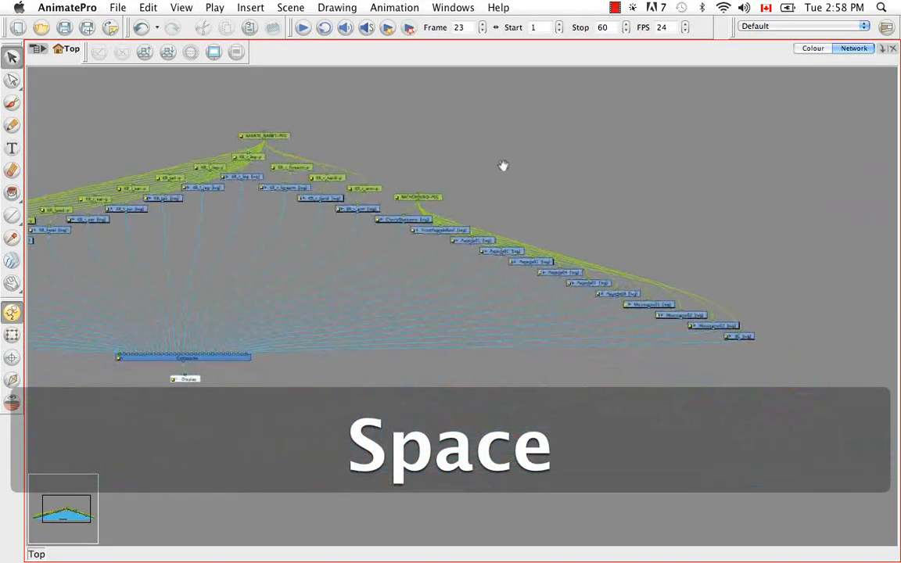
{"action": "key", "text": "space"}
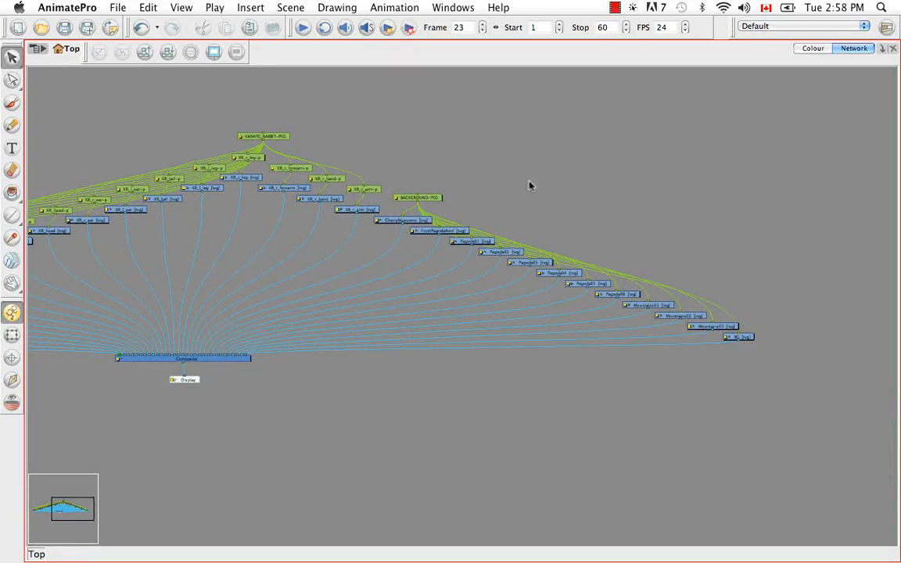
{"action": "mouse_move", "coordinate": [550, 176]}
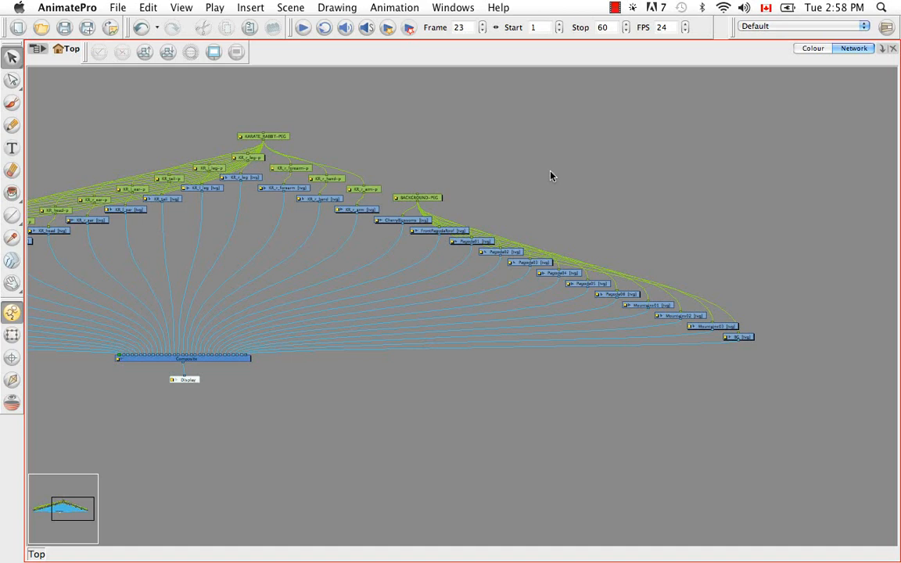
{"action": "left_click", "coordinate": [417, 198]}
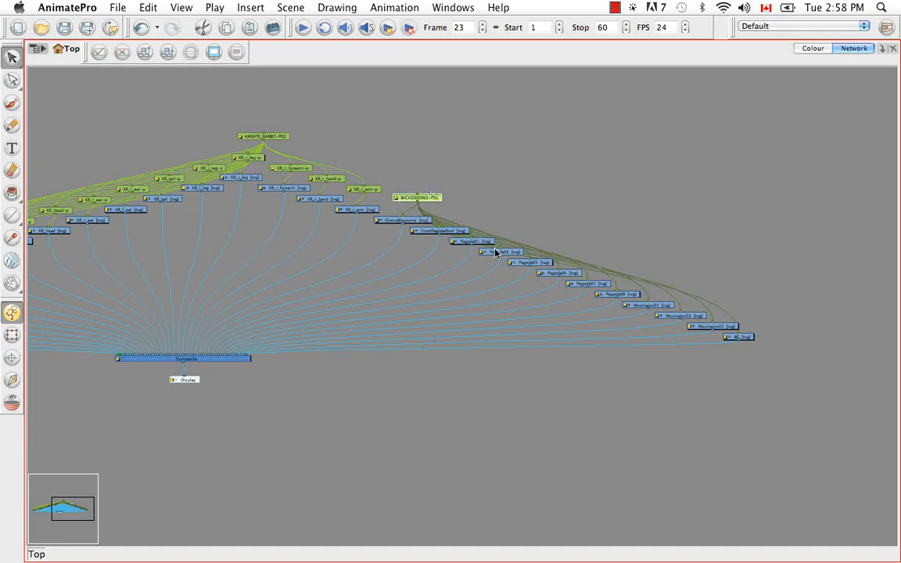
{"action": "mouse_move", "coordinate": [732, 346]}
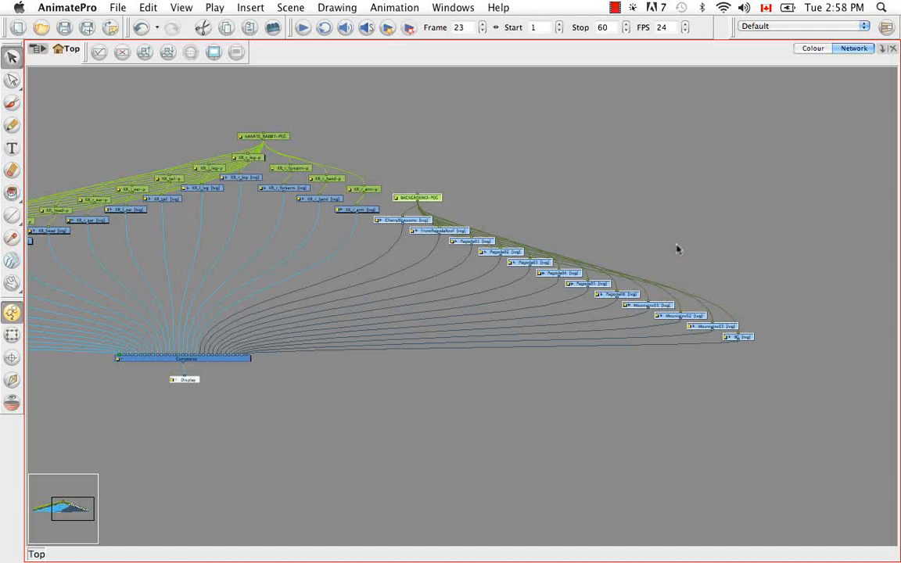
{"action": "key", "text": "cmd+g"}
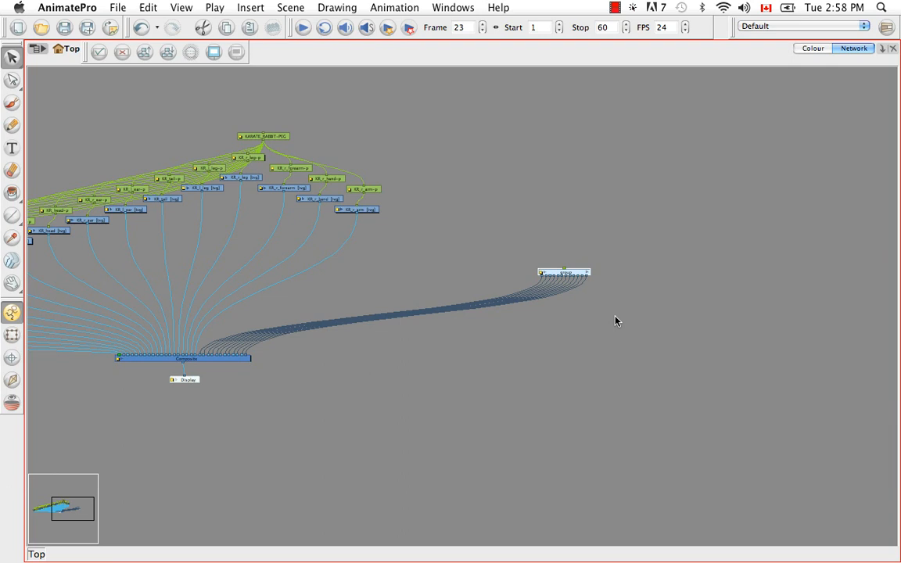
{"action": "key", "text": "cmd+="}
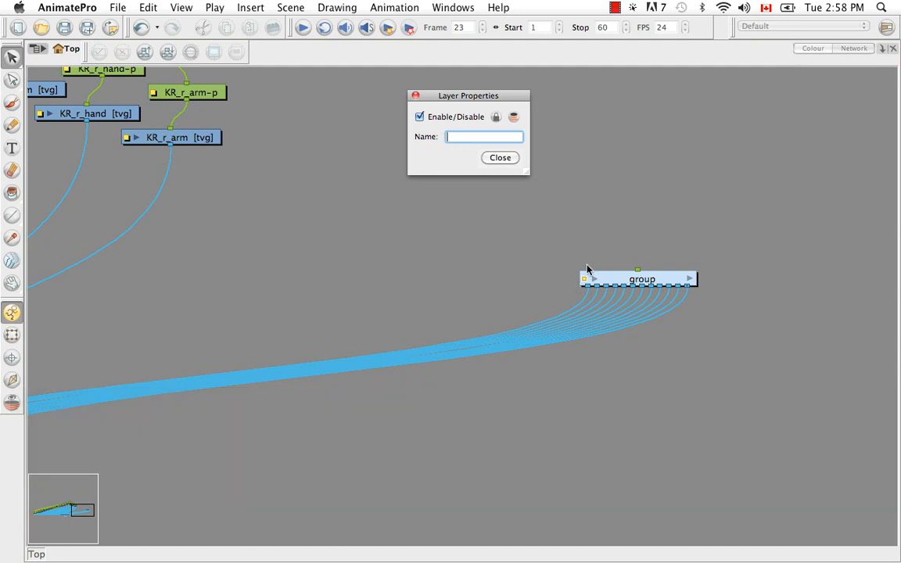
{"action": "type", "text": "Asian"}
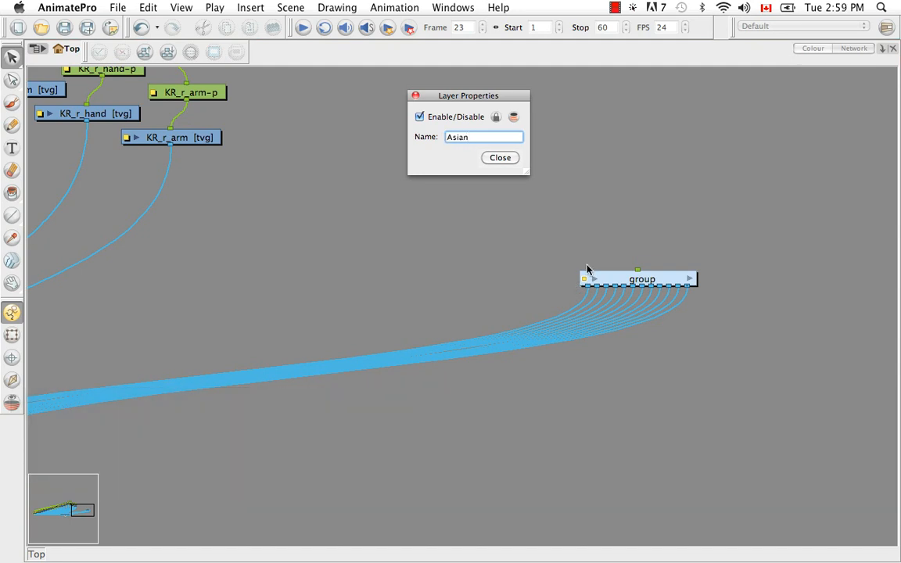
{"action": "type", "text": "BG"}
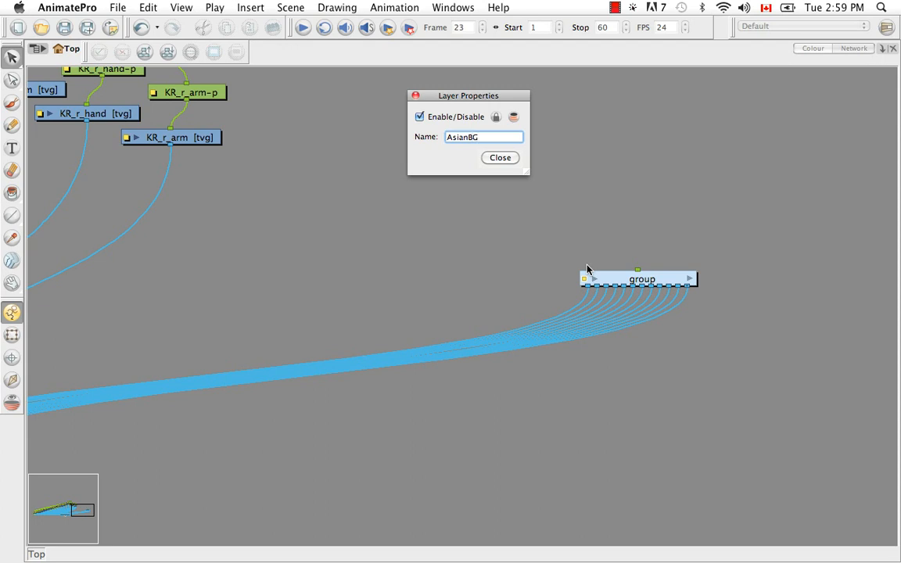
{"action": "mouse_move", "coordinate": [500, 157]}
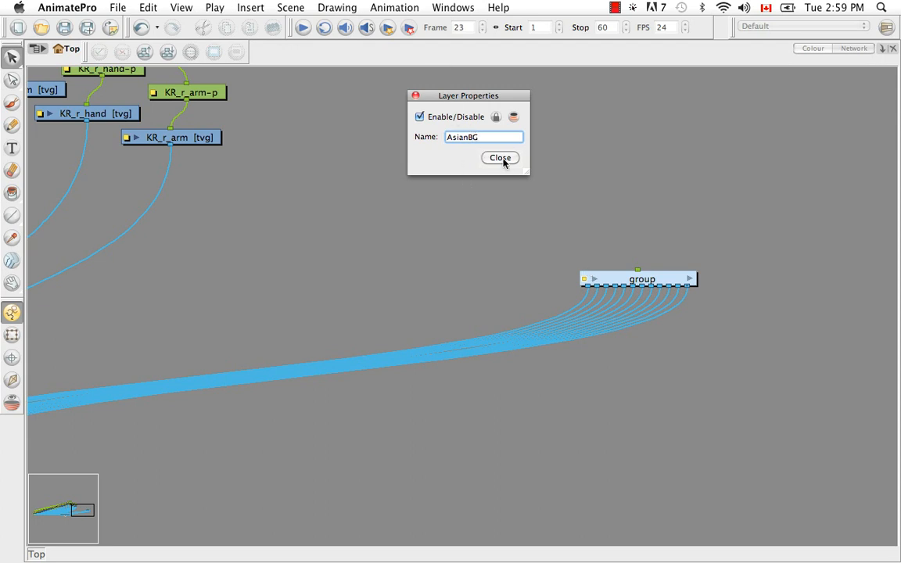
{"action": "left_click", "coordinate": [500, 157]}
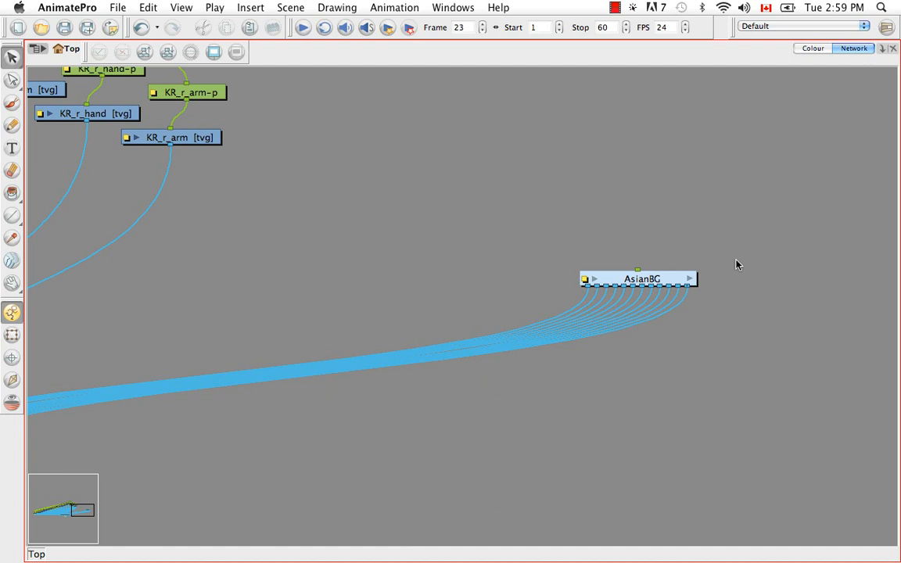
{"action": "mouse_move", "coordinate": [695, 289]}
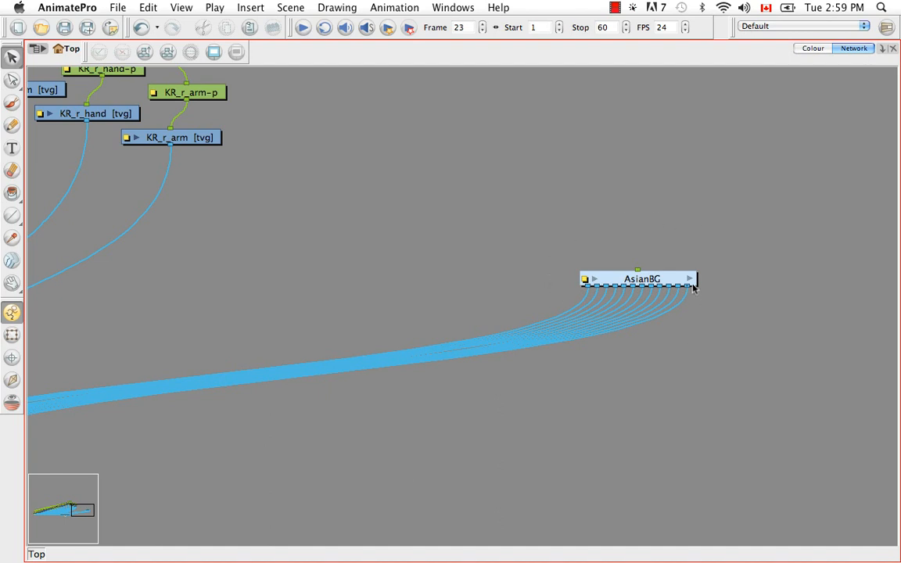
{"action": "double_click", "coordinate": [642, 278]}
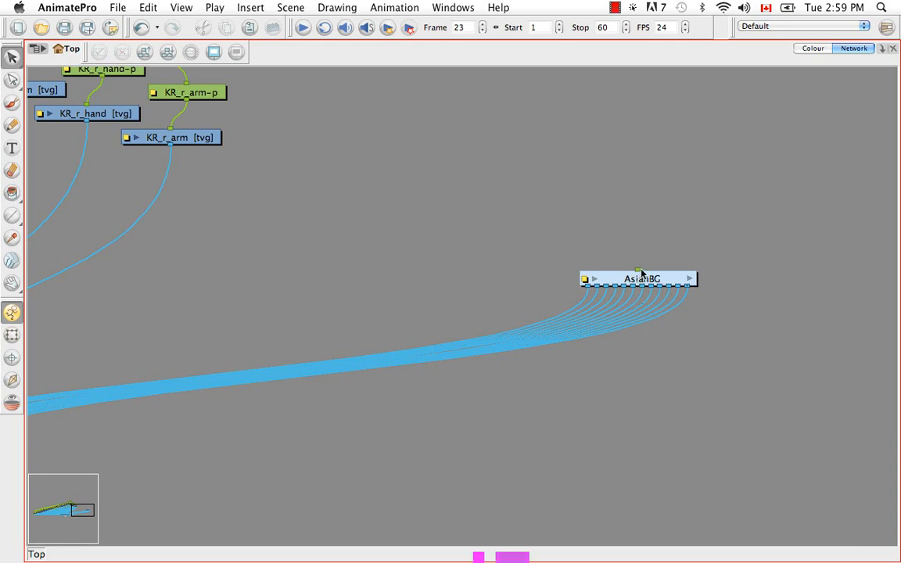
{"action": "mouse_move", "coordinate": [659, 231]}
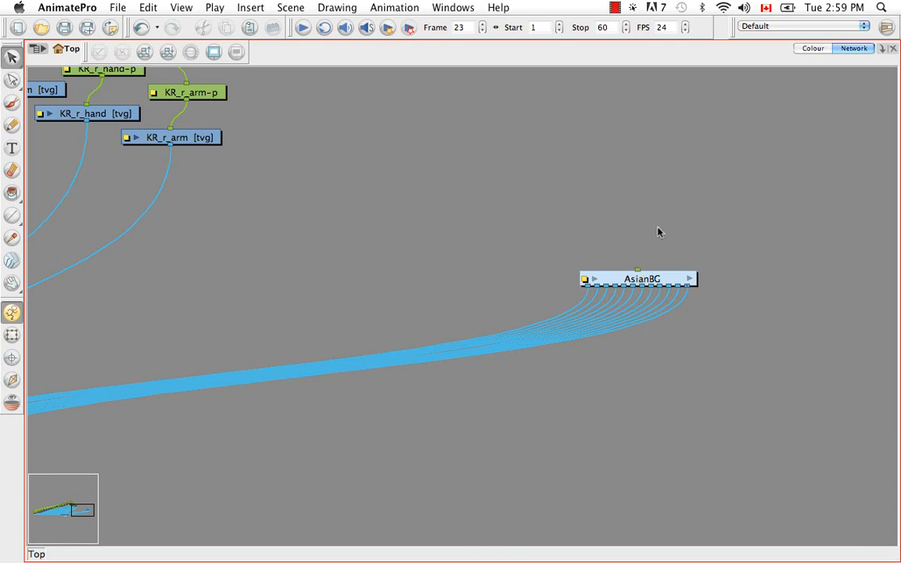
{"action": "mouse_move", "coordinate": [626, 247]}
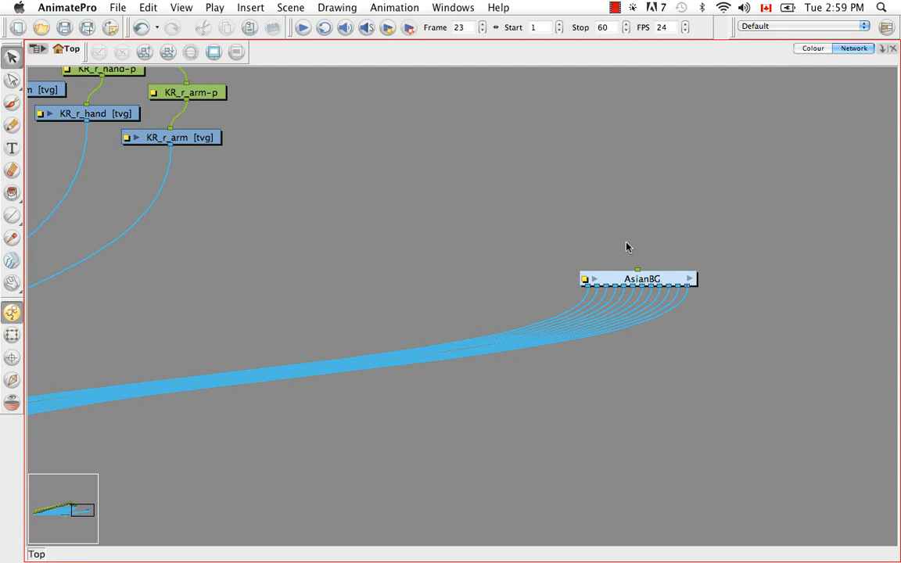
{"action": "mouse_move", "coordinate": [633, 252]}
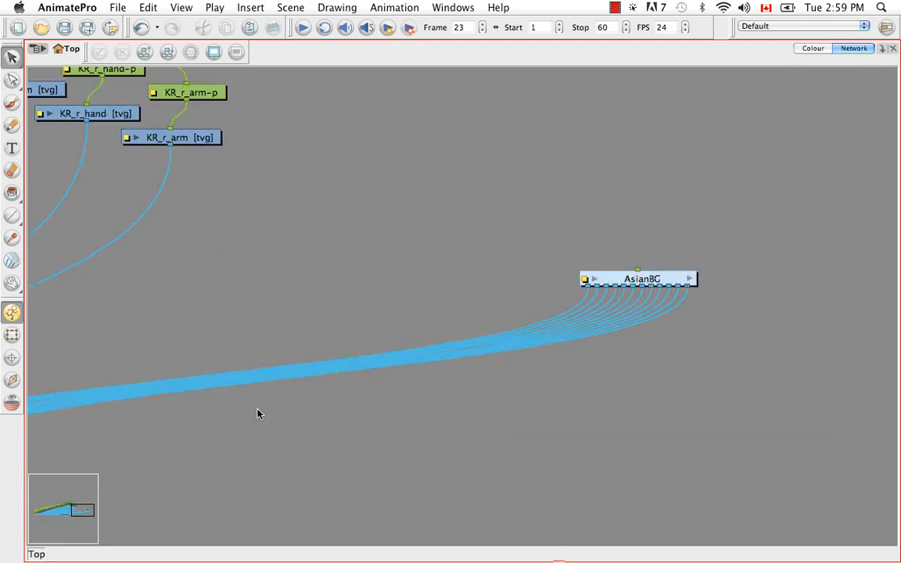
{"action": "mouse_move", "coordinate": [575, 280]}
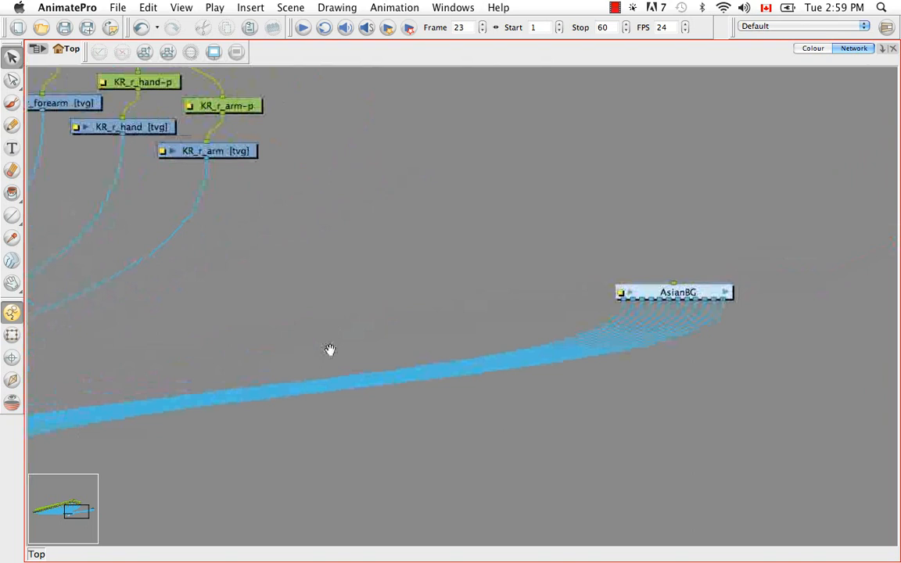
Step: Open the AsianBG group to view BACKGROUND-PEG and its background drawings
{"action": "double_click", "coordinate": [678, 292]}
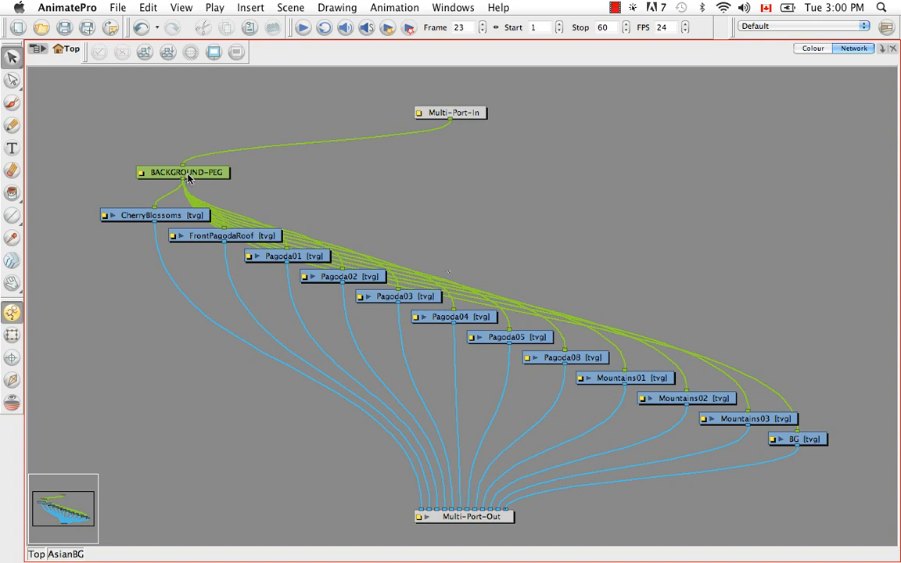
{"action": "mouse_move", "coordinate": [197, 193]}
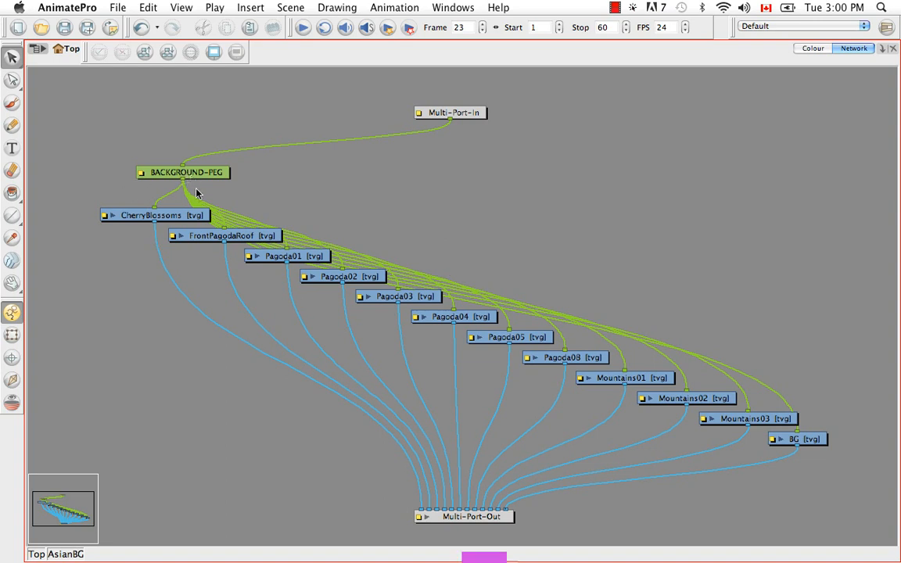
{"action": "mouse_move", "coordinate": [254, 213]}
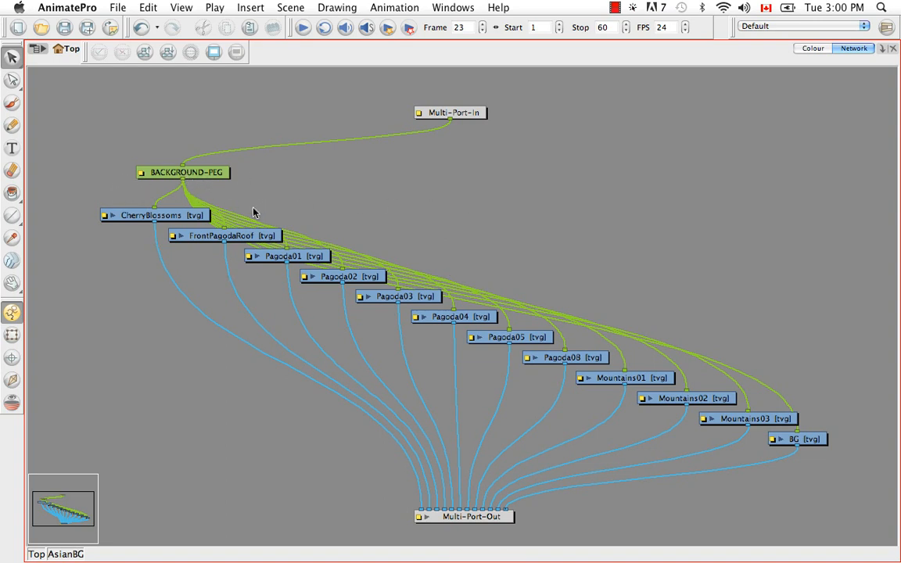
{"action": "mouse_move", "coordinate": [611, 274]}
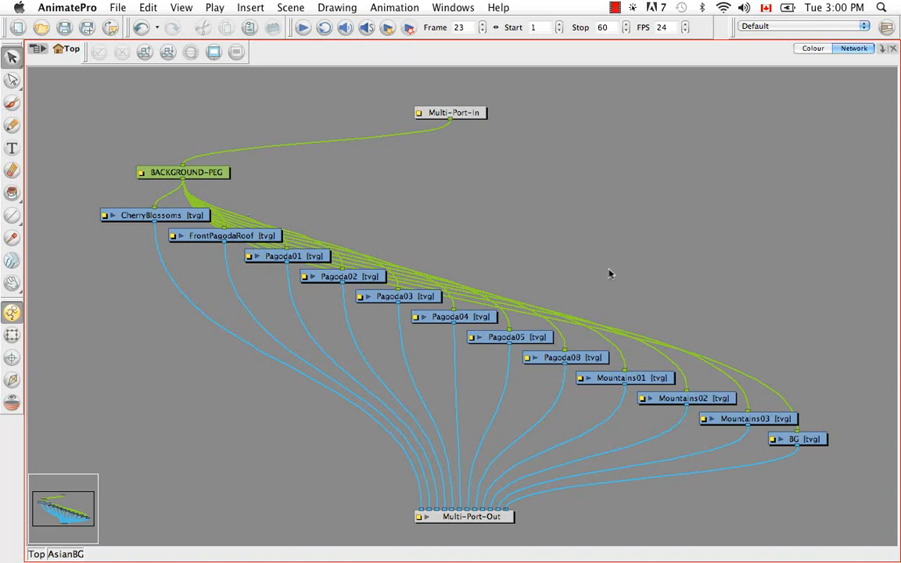
{"action": "mouse_move", "coordinate": [603, 279]}
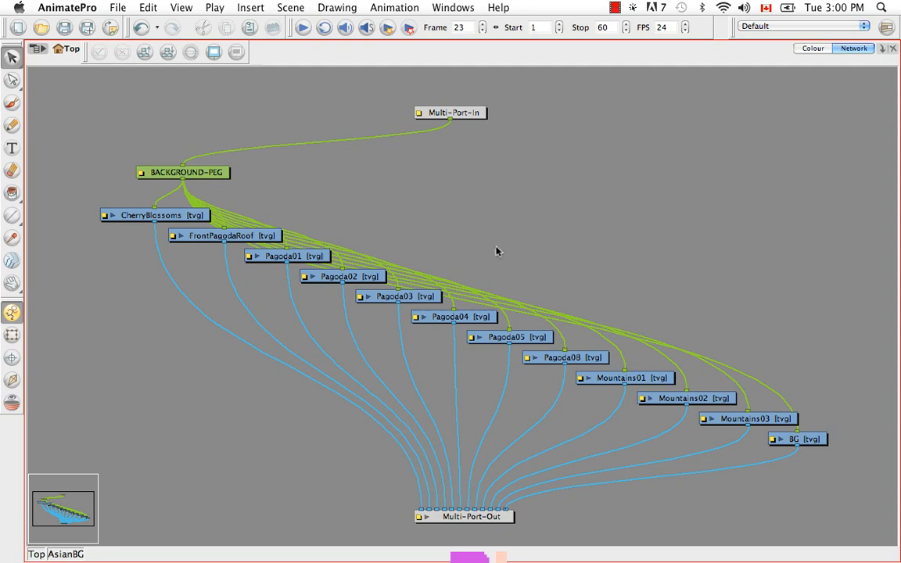
{"action": "mouse_move", "coordinate": [438, 404]}
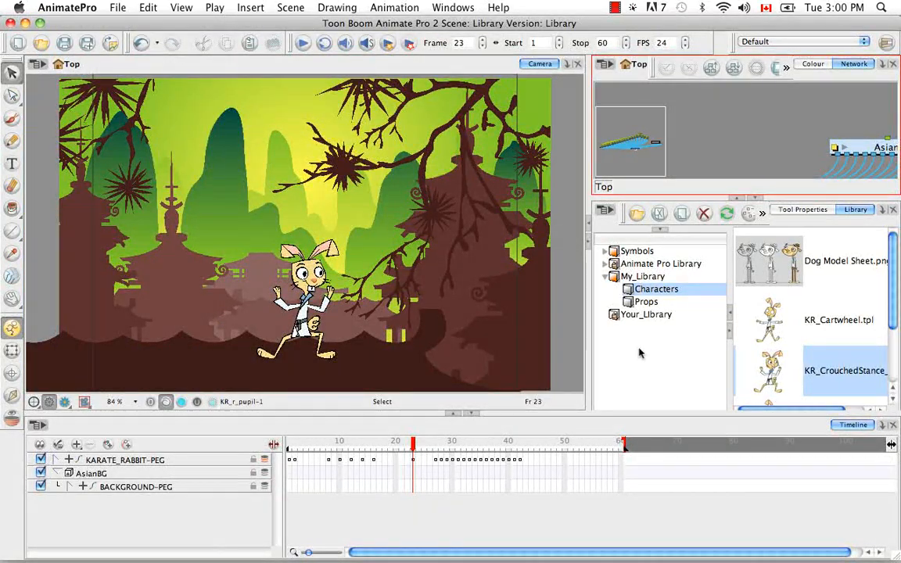
Step: Create a new folder named Backgrounds inside My_Library
{"action": "left_click", "coordinate": [643, 276]}
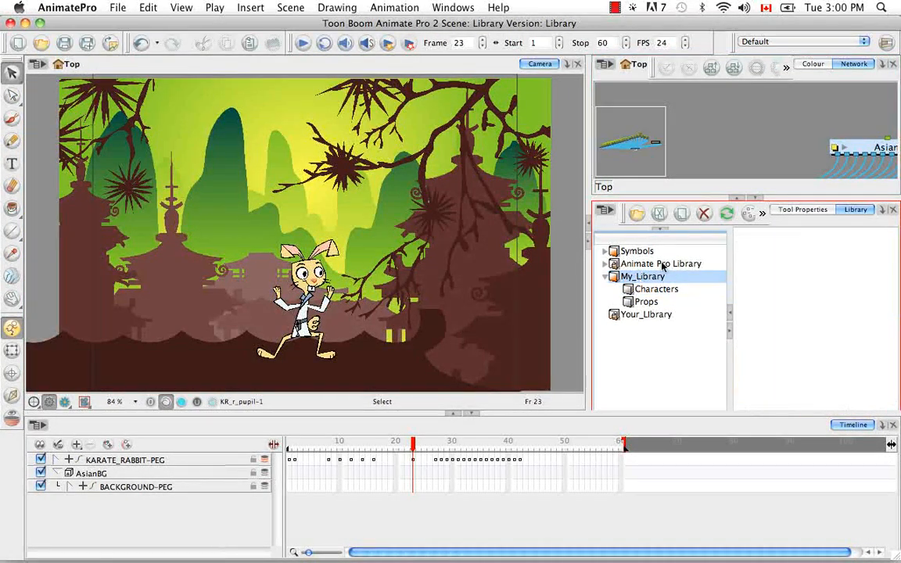
{"action": "right_click", "coordinate": [643, 276]}
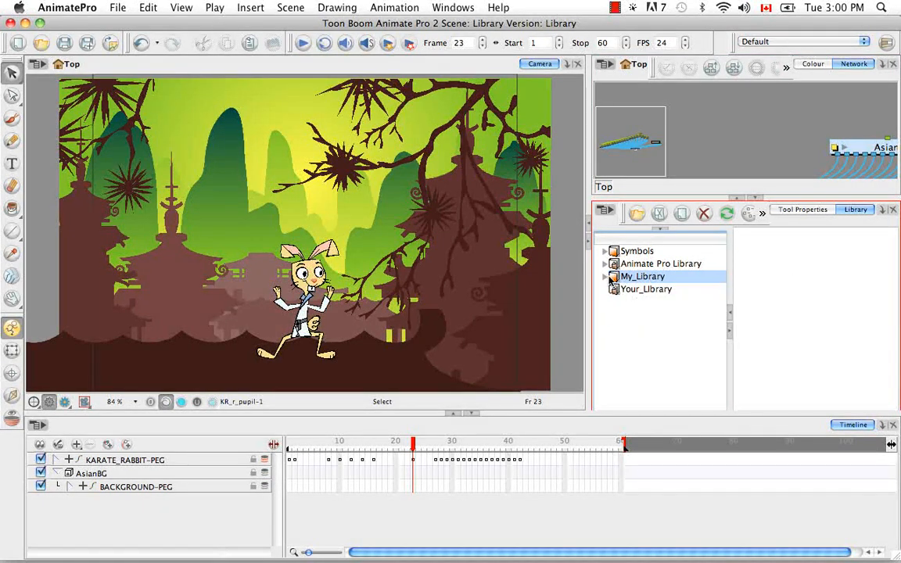
{"action": "right_click", "coordinate": [643, 302]}
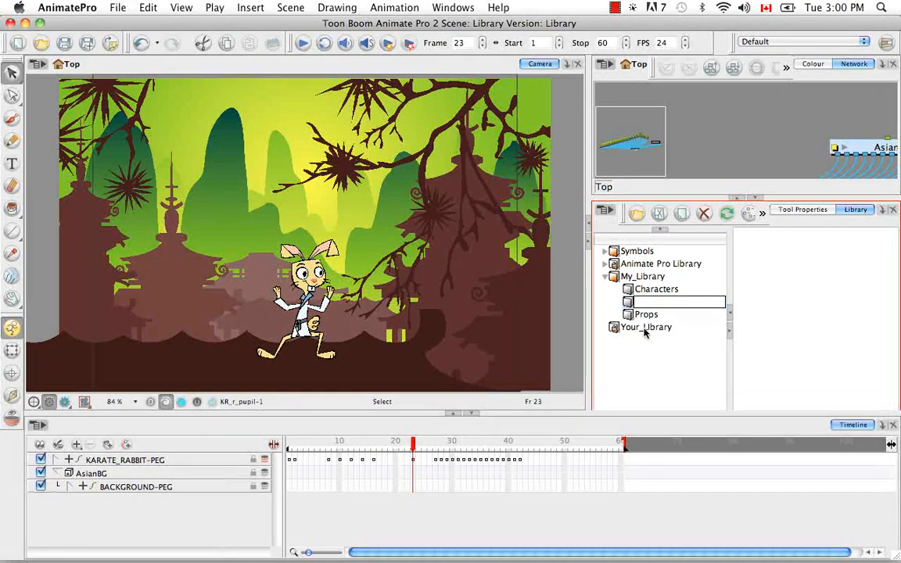
{"action": "type", "text": "Backgrou"}
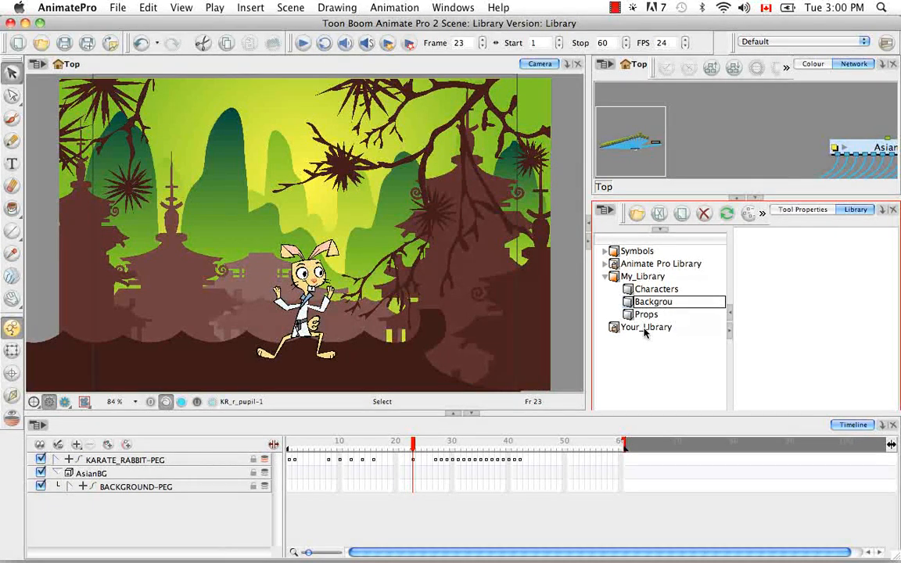
{"action": "left_click", "coordinate": [660, 303]}
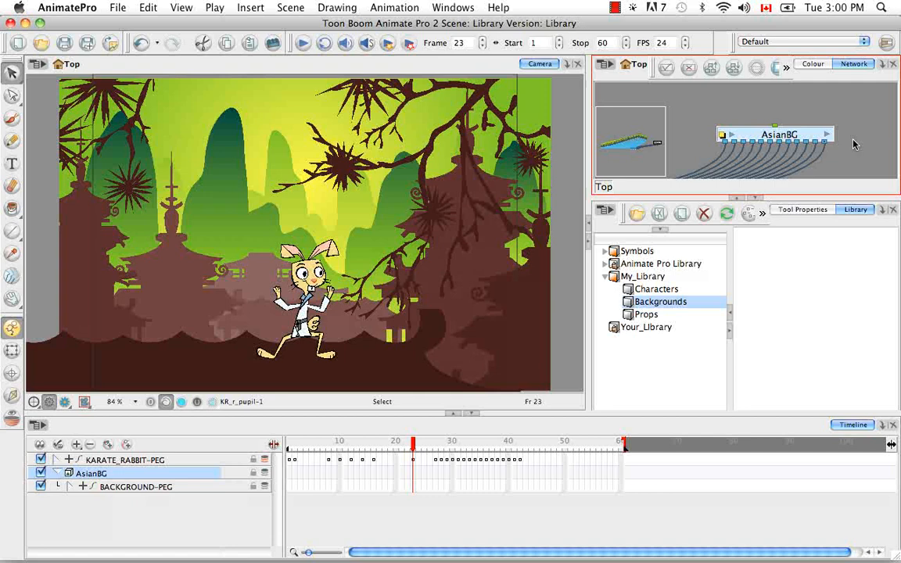
{"action": "mouse_move", "coordinate": [845, 154]}
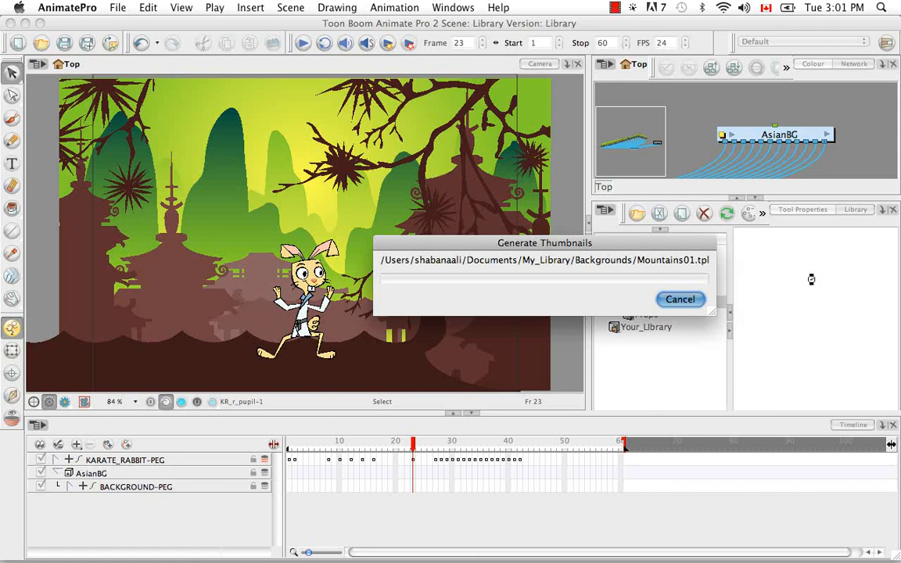
Step: Rename the new background template in the Backgrounds folder to AsianBG.tpl
{"action": "left_click", "coordinate": [680, 299]}
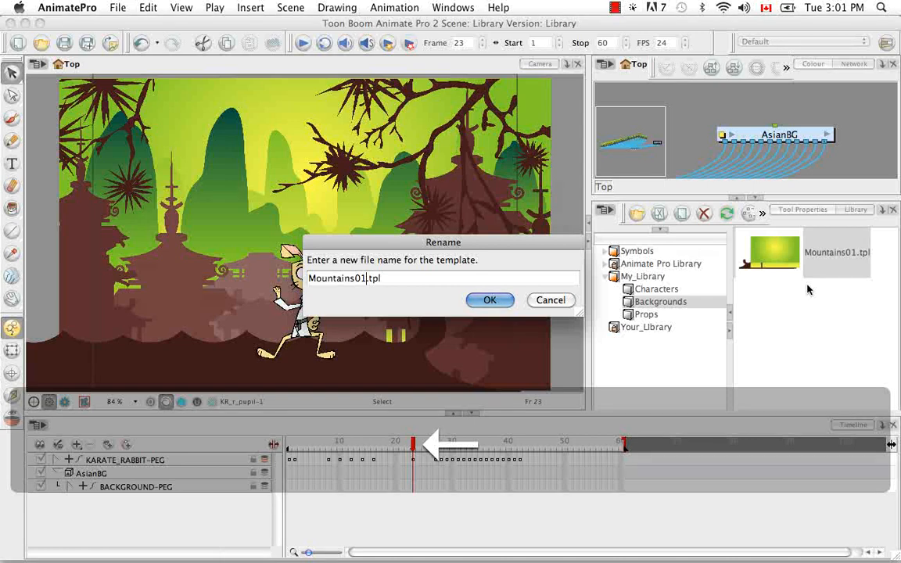
{"action": "key", "text": "BackSpace"}
{"action": "type", "text": "AsianBG"}
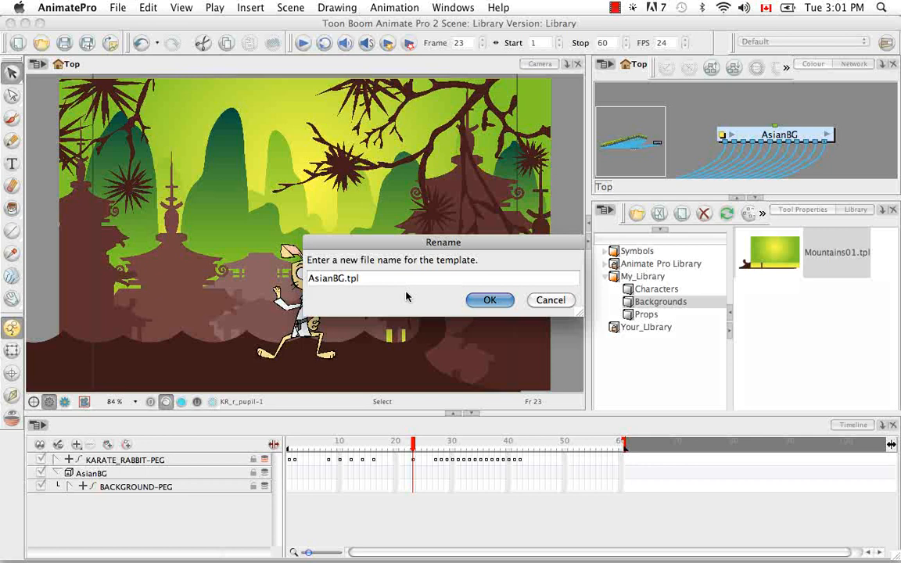
{"action": "left_click", "coordinate": [490, 299]}
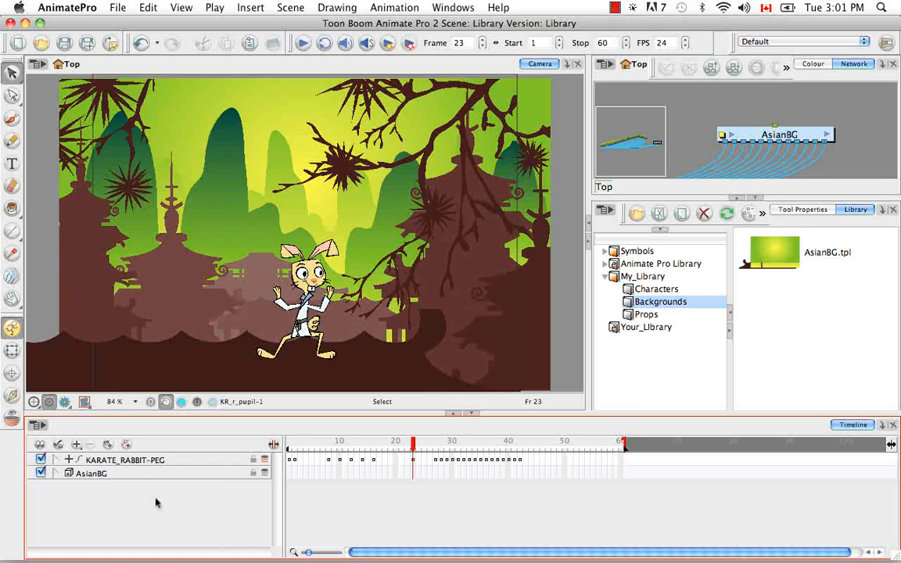
{"action": "left_click", "coordinate": [55, 473]}
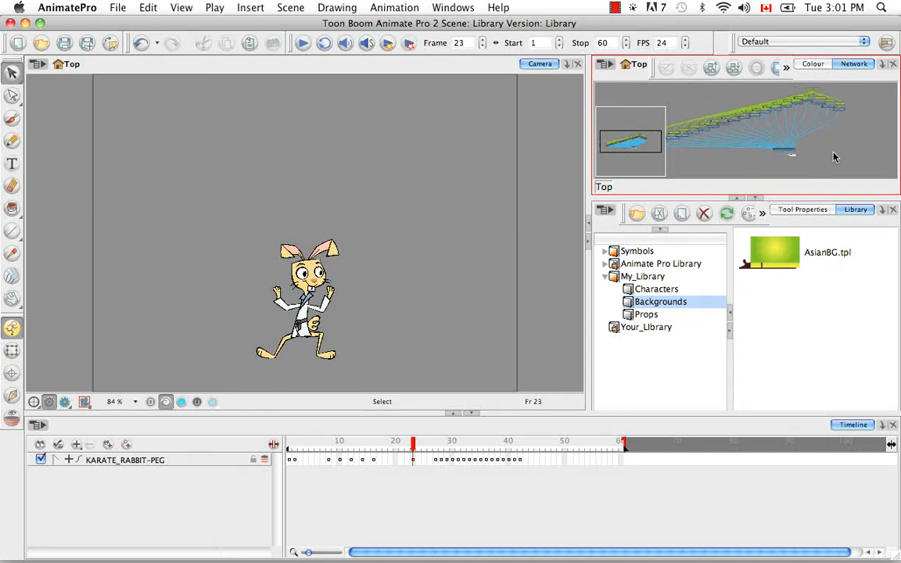
Step: Bring the AsianBG.tpl template into the scene and expand BACKGROUND-PEG to show its drawing layers
{"action": "left_click", "coordinate": [775, 252]}
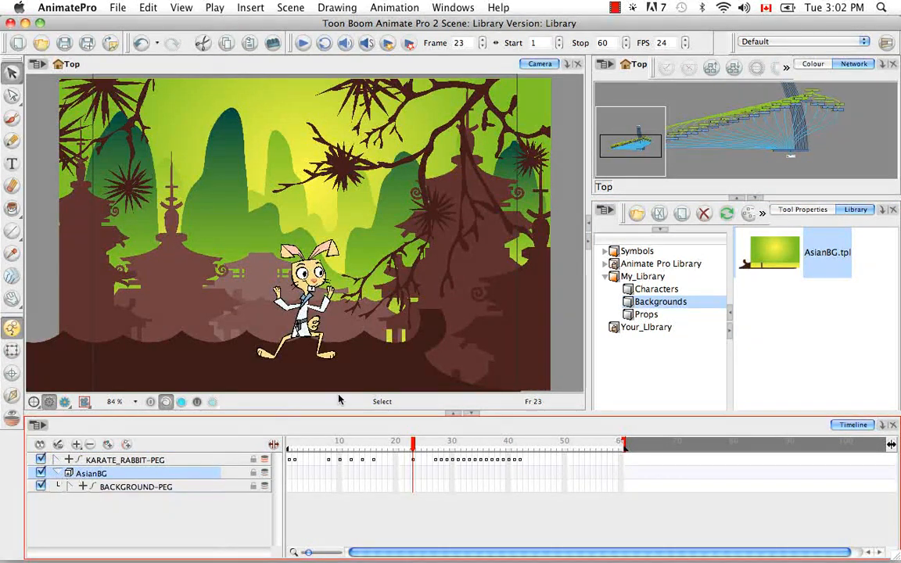
{"action": "left_click", "coordinate": [135, 486]}
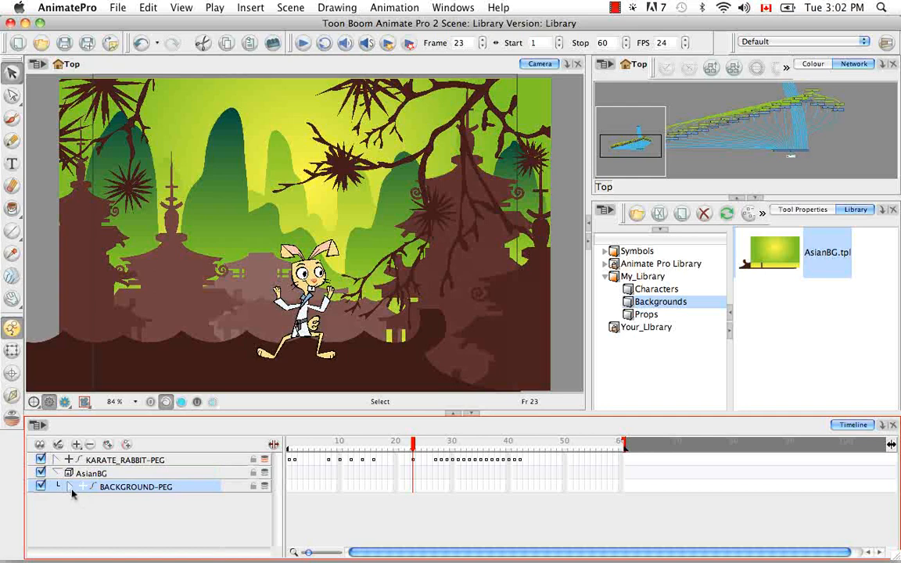
{"action": "left_click", "coordinate": [82, 487]}
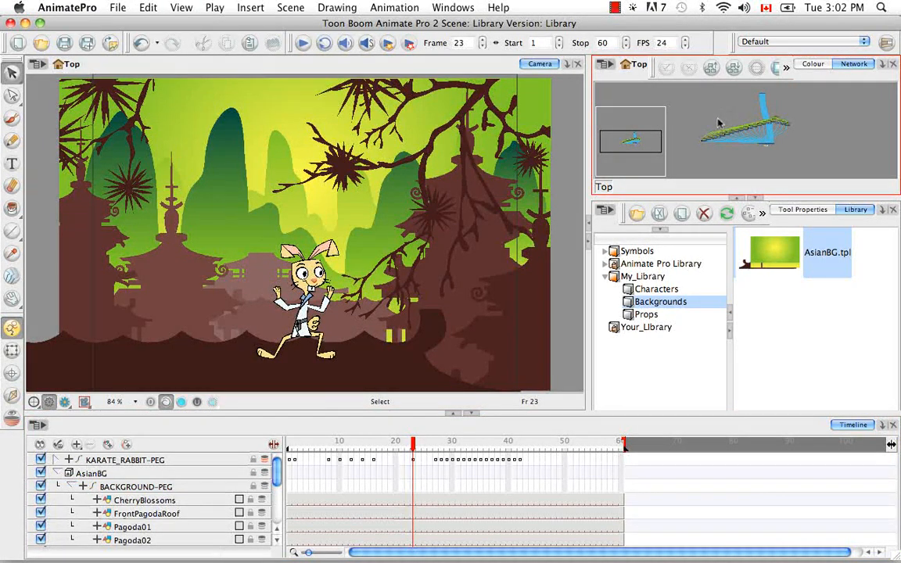
Step: Select all scene elements and apply Order Network to tidy the node layout
{"action": "key", "text": "cmd+a"}
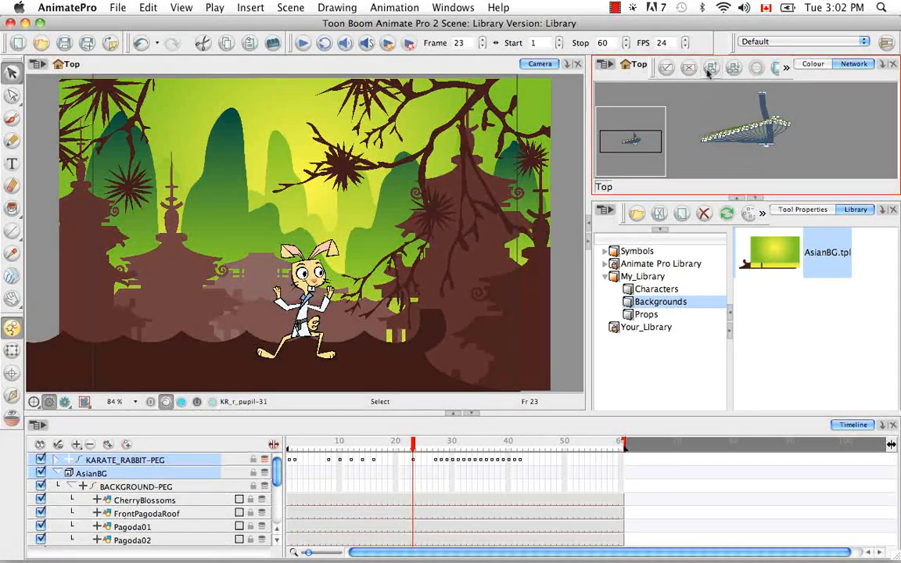
{"action": "left_click", "coordinate": [711, 68]}
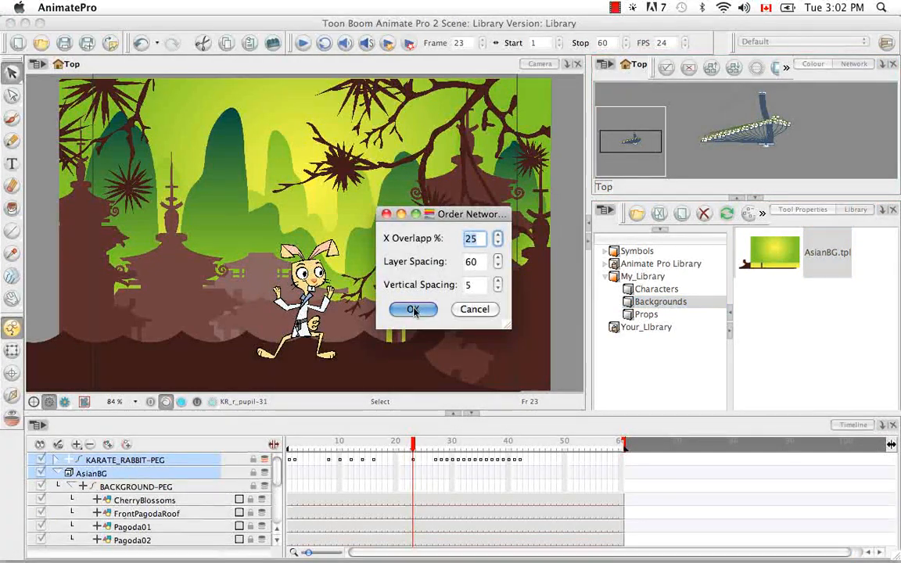
{"action": "left_click", "coordinate": [413, 309]}
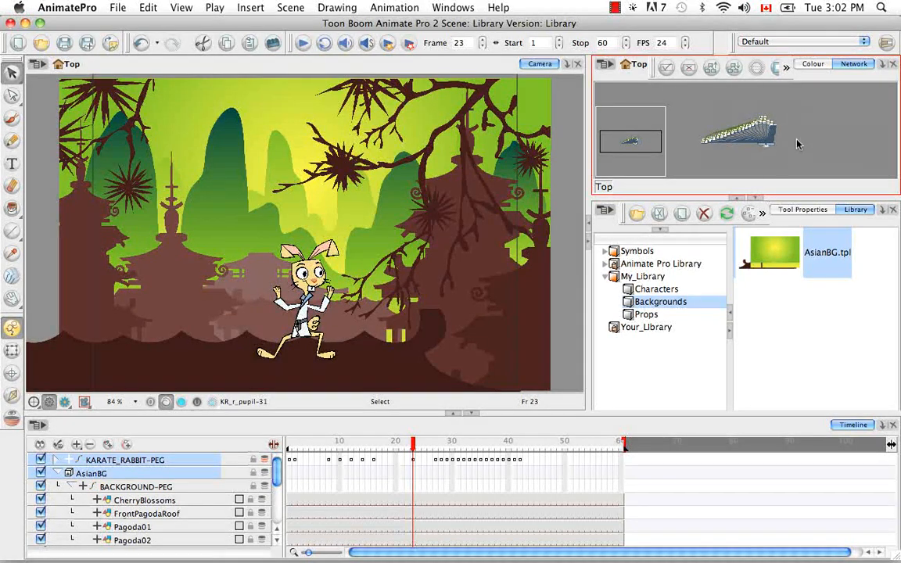
{"action": "mouse_move", "coordinate": [801, 162]}
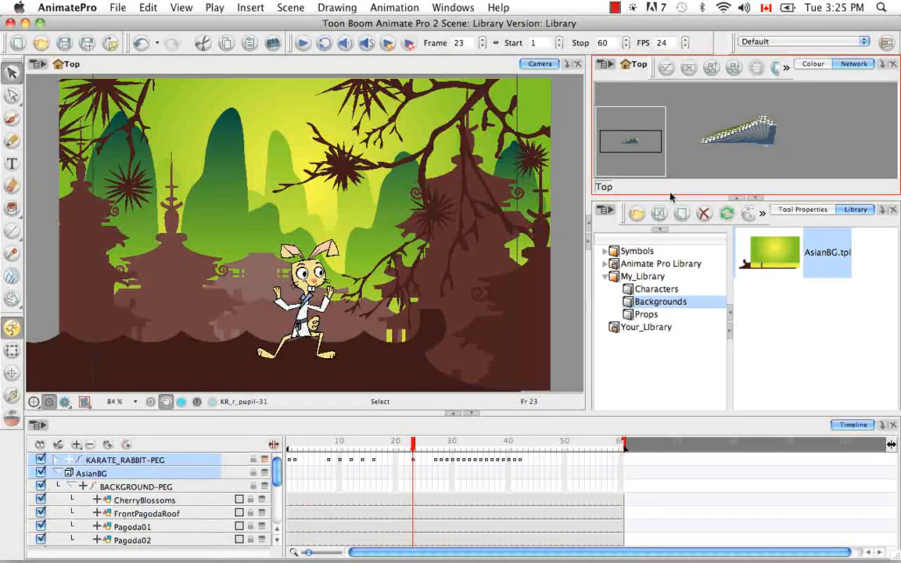
{"action": "mouse_move", "coordinate": [170, 435]}
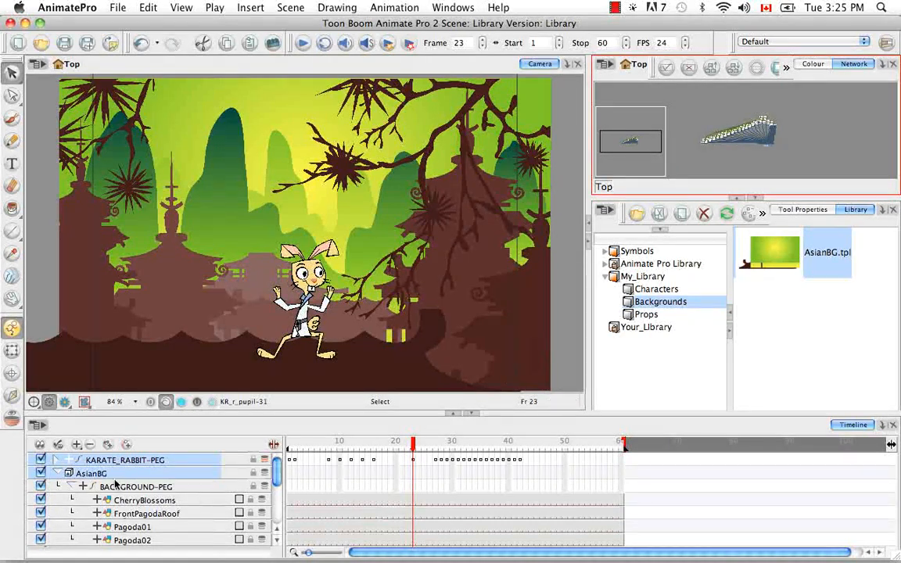
Step: Delete the AsianBG background, re-add it from the library, and connect it to the composite
{"action": "left_click", "coordinate": [58, 474]}
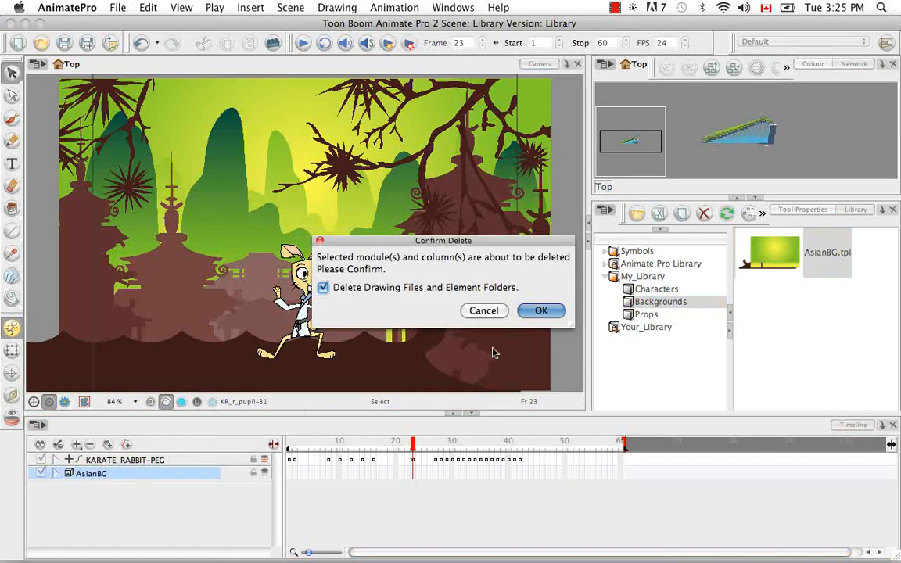
{"action": "left_click", "coordinate": [541, 311]}
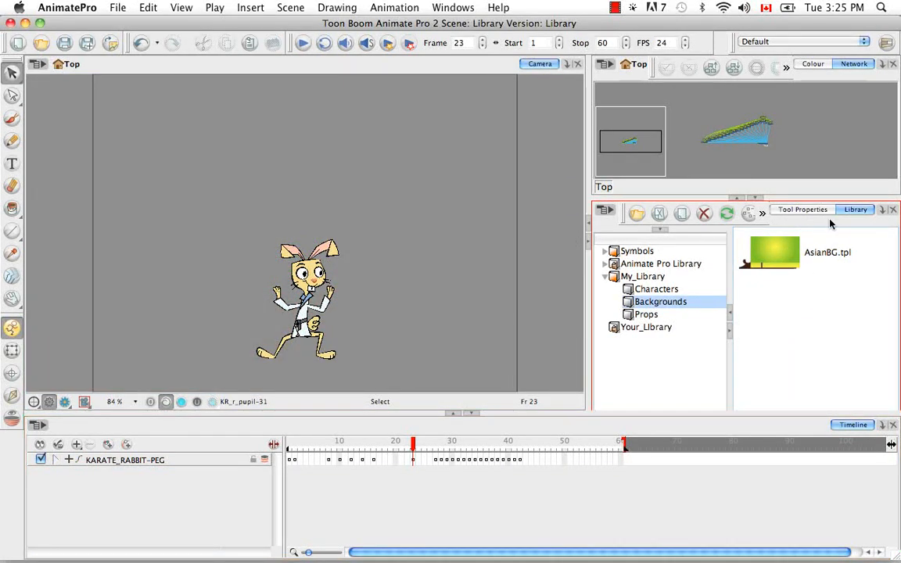
{"action": "left_click", "coordinate": [828, 252]}
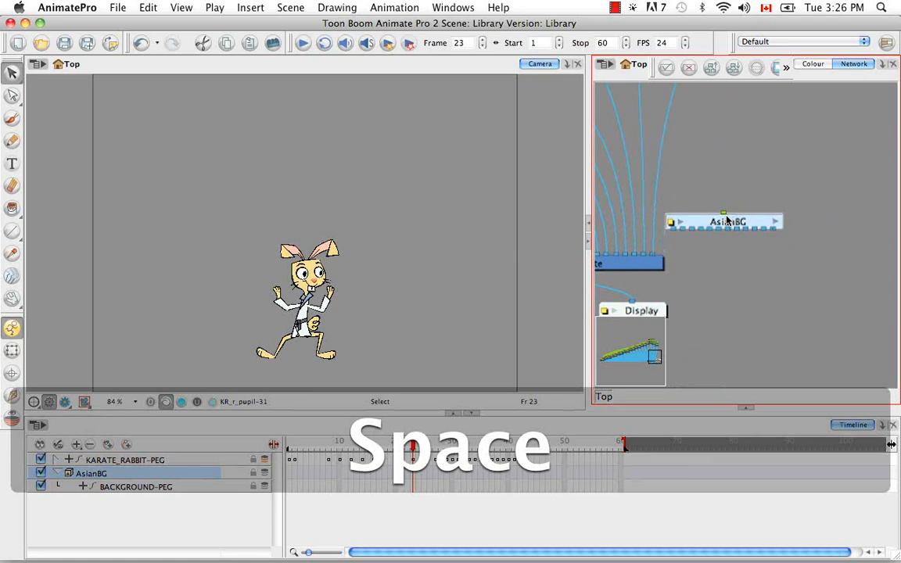
{"action": "key", "text": "space"}
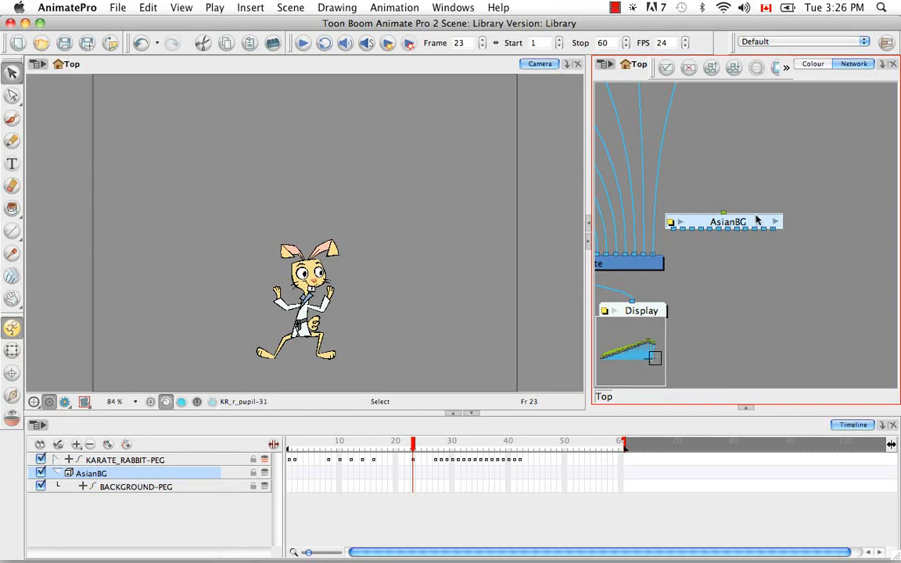
{"action": "left_click_drag", "start_coordinate": [724, 221], "coordinate": [763, 194]}
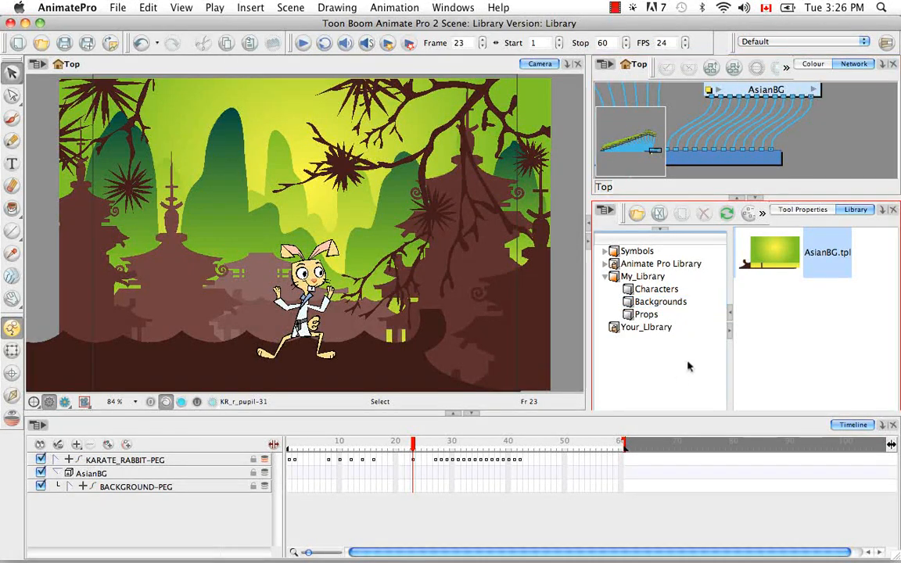
Step: Refresh the Backgrounds folder, then switch the library to My_Library > Characters
{"action": "left_click", "coordinate": [661, 302]}
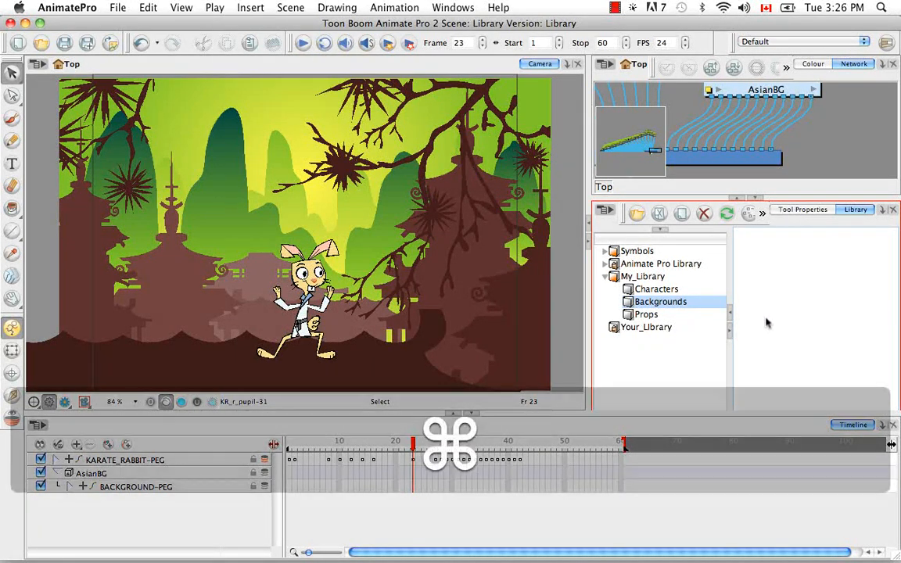
{"action": "left_click", "coordinate": [660, 301]}
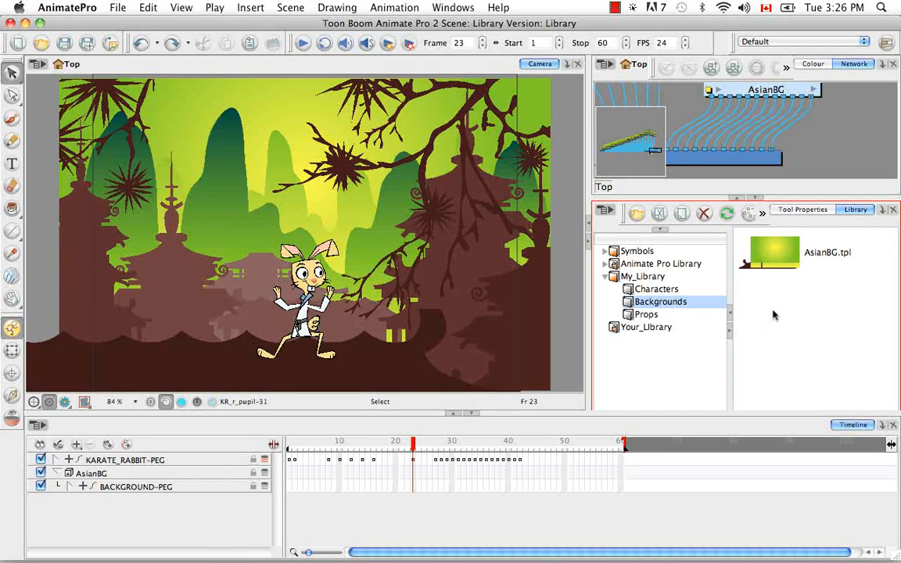
{"action": "mouse_move", "coordinate": [778, 334]}
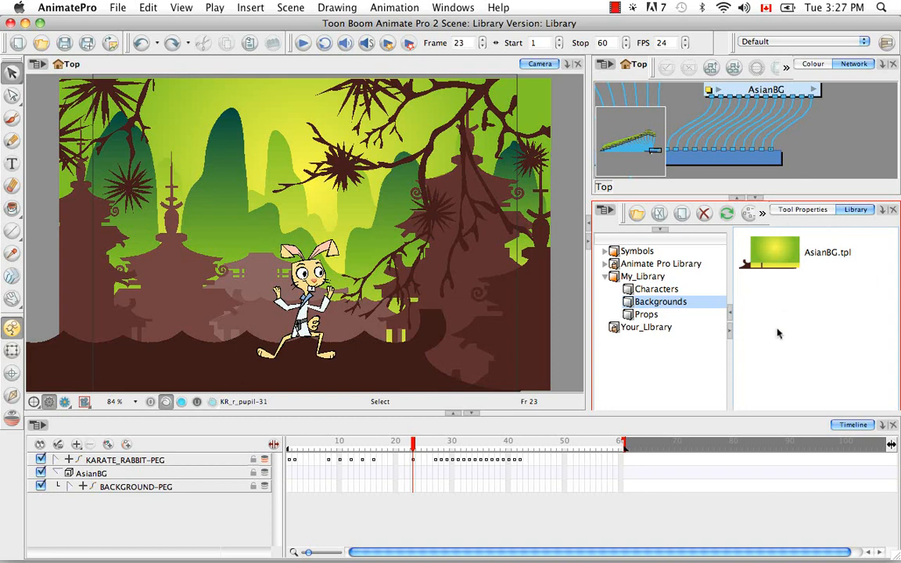
{"action": "left_click", "coordinate": [771, 252]}
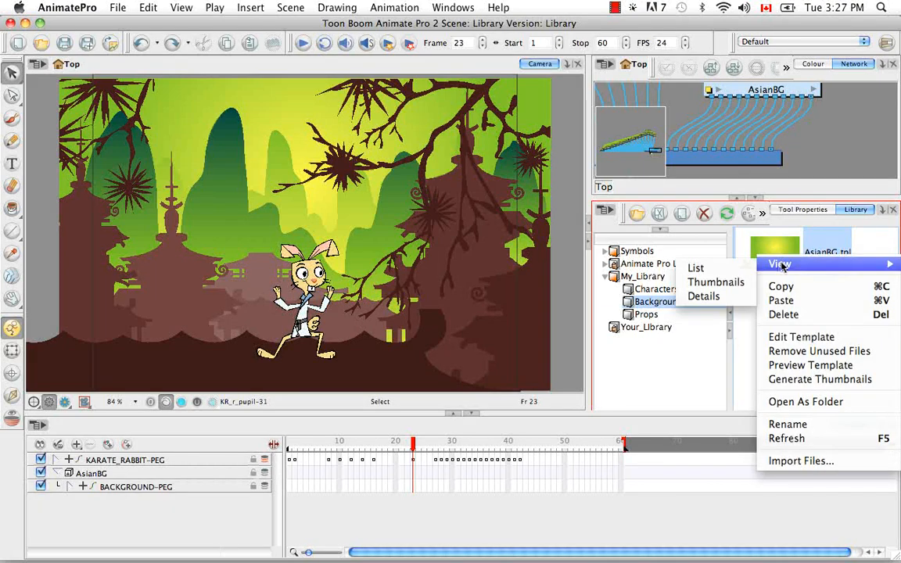
{"action": "mouse_move", "coordinate": [783, 315]}
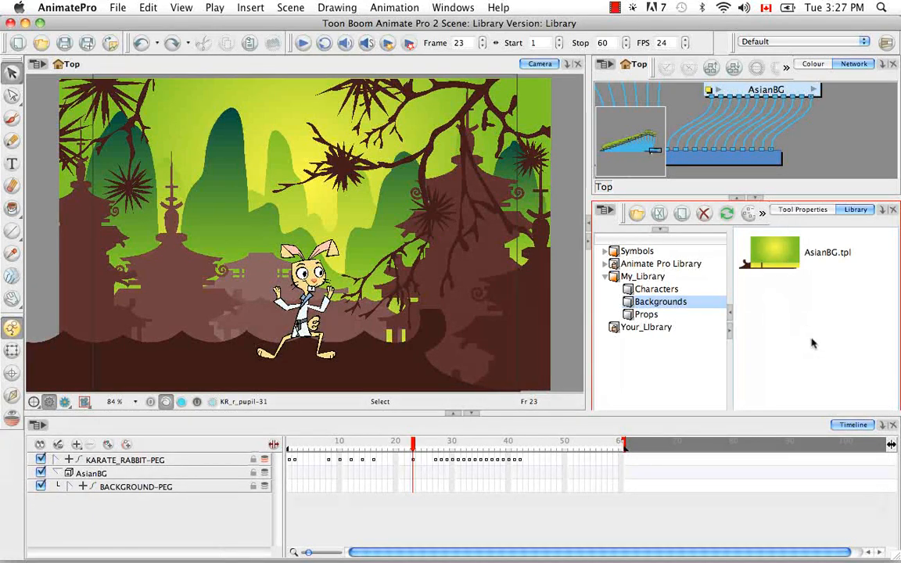
{"action": "mouse_move", "coordinate": [785, 385]}
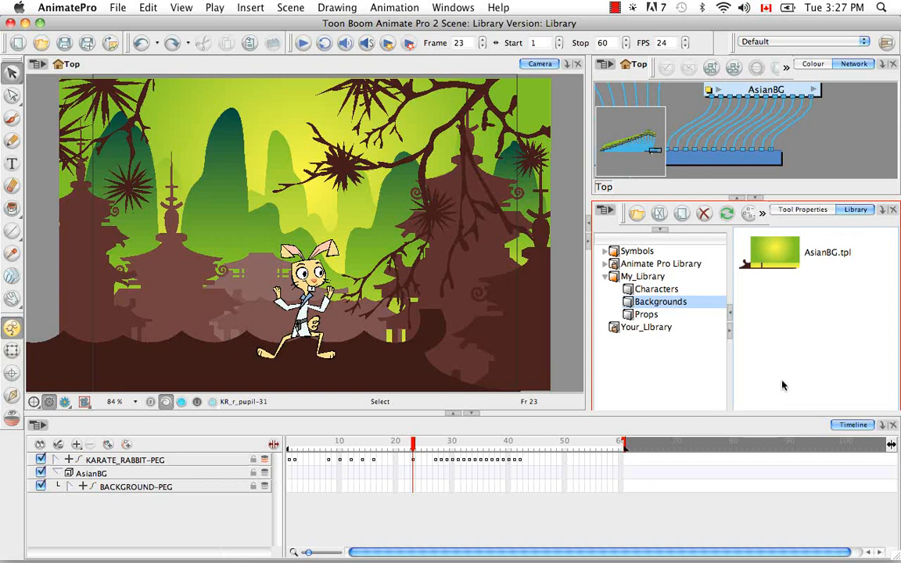
{"action": "mouse_move", "coordinate": [785, 321]}
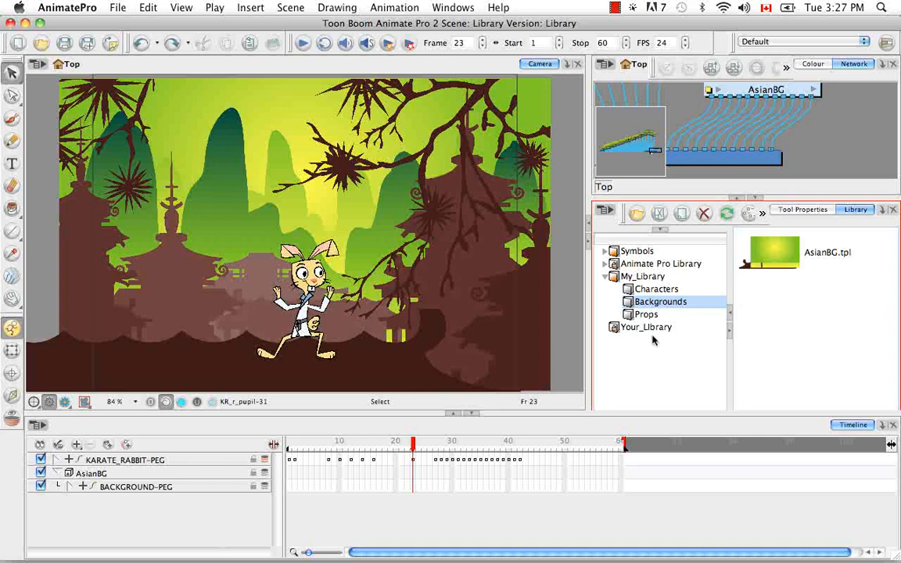
{"action": "left_click", "coordinate": [656, 289]}
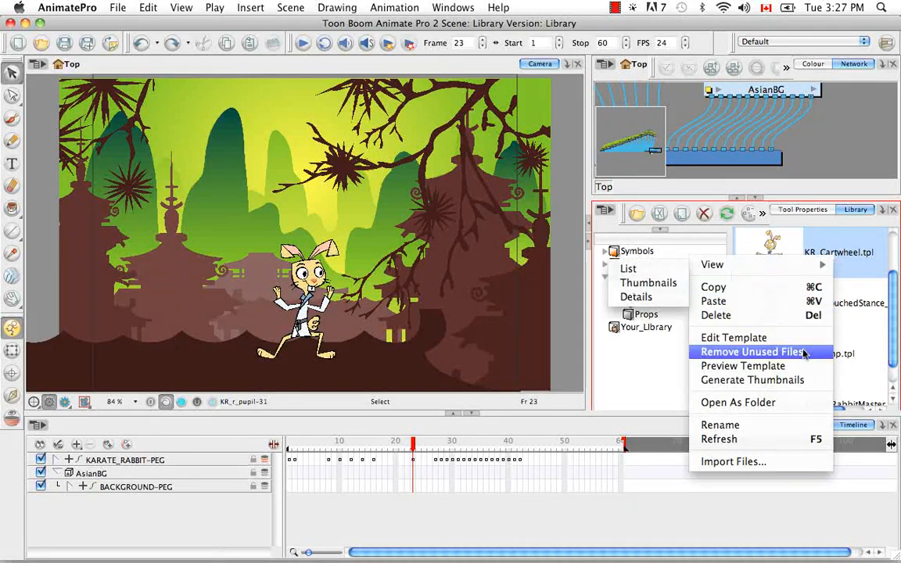
Step: Edit the KR_Cartwheel template at frame 1, expanding KARATE_RABBIT-PEG down to the pupil layers
{"action": "left_click", "coordinate": [733, 337]}
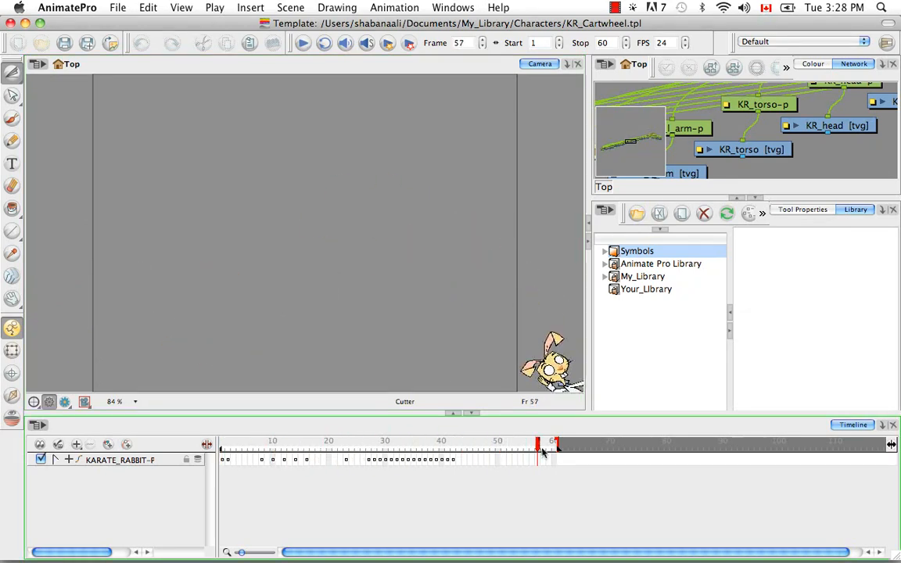
{"action": "left_click", "coordinate": [223, 444]}
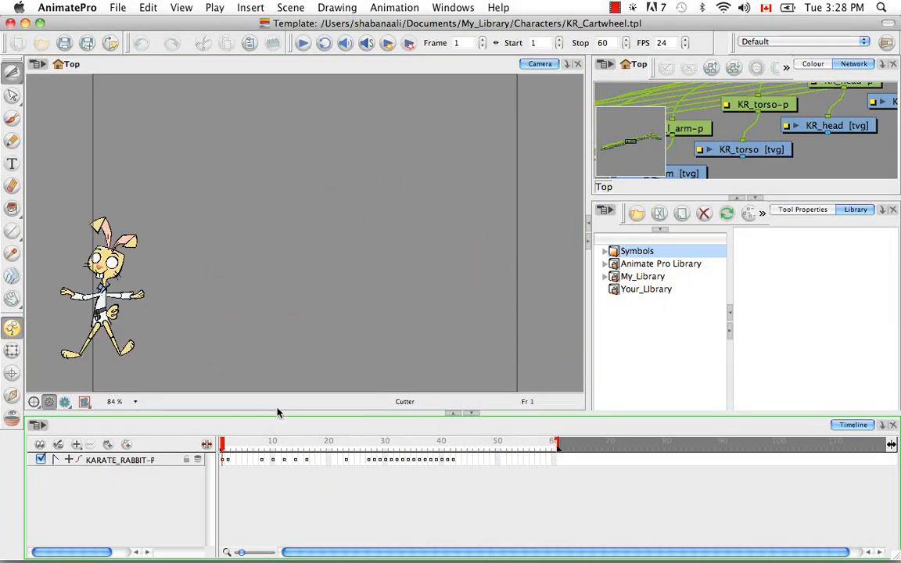
{"action": "mouse_move", "coordinate": [626, 357]}
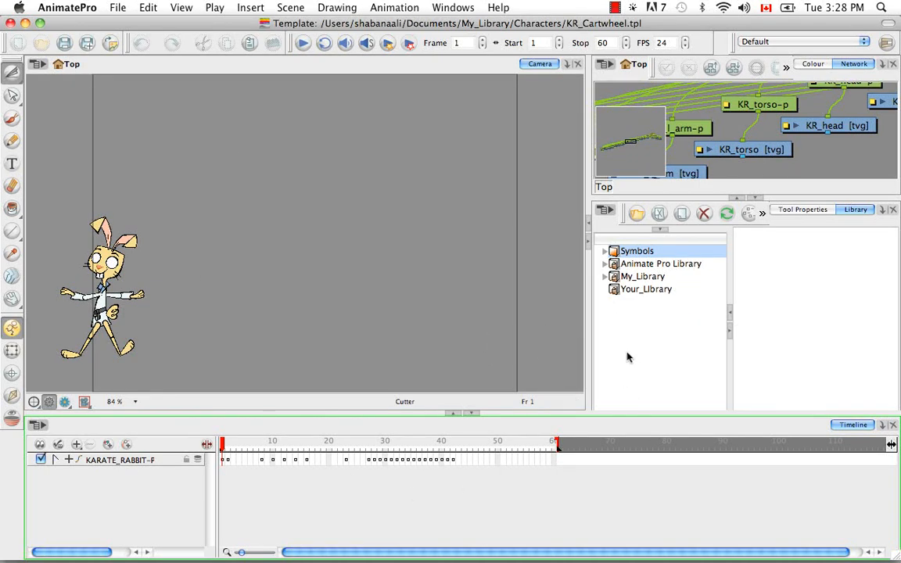
{"action": "mouse_move", "coordinate": [656, 291]}
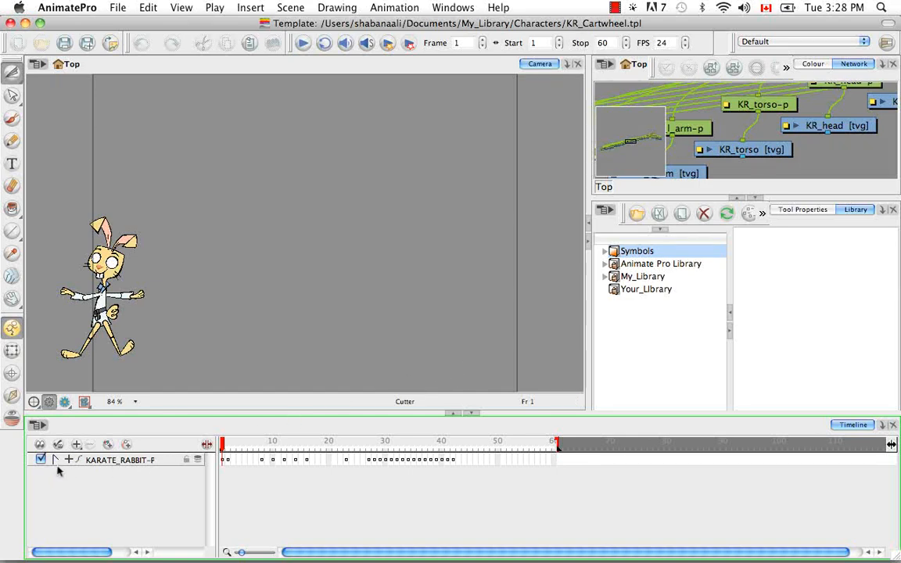
{"action": "left_click", "coordinate": [56, 460]}
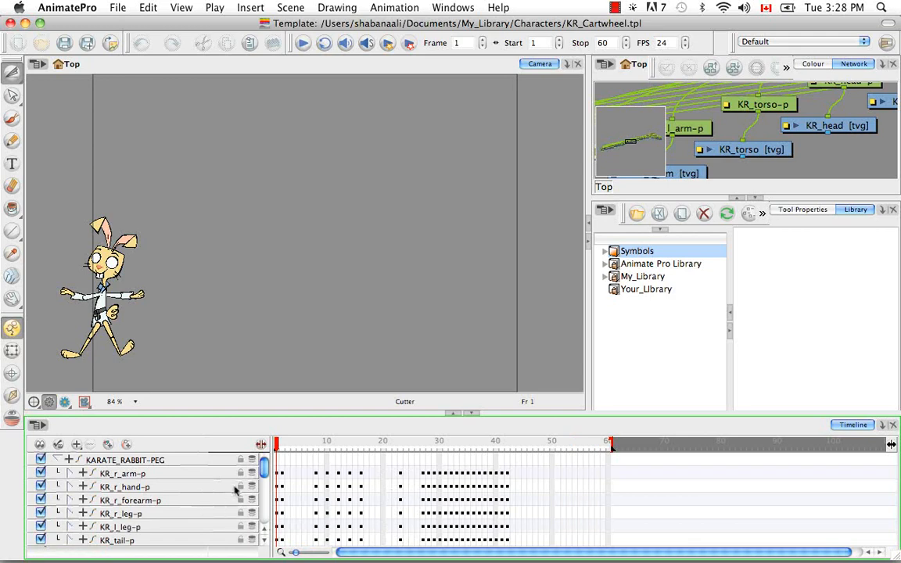
{"action": "scroll", "scroll_direction": "down", "scroll_amount": 3}
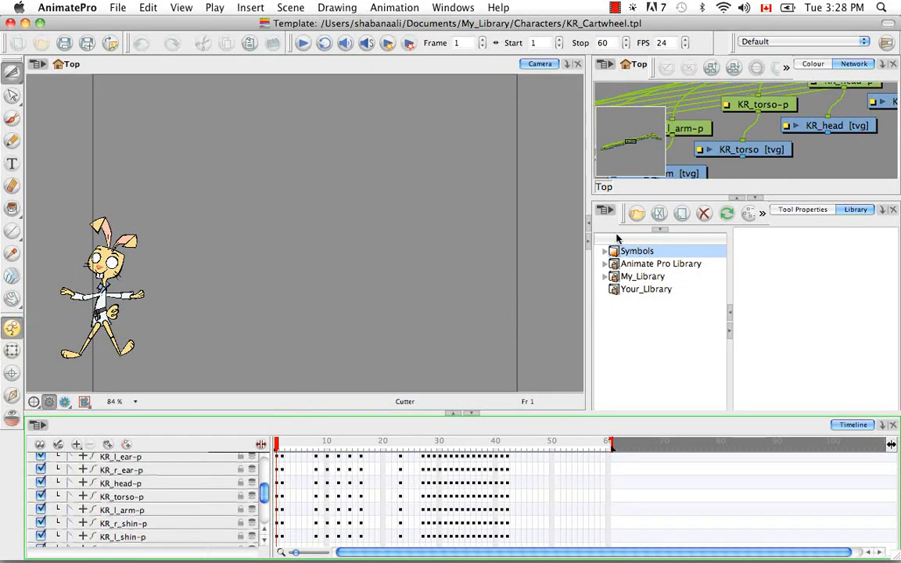
{"action": "mouse_move", "coordinate": [677, 270]}
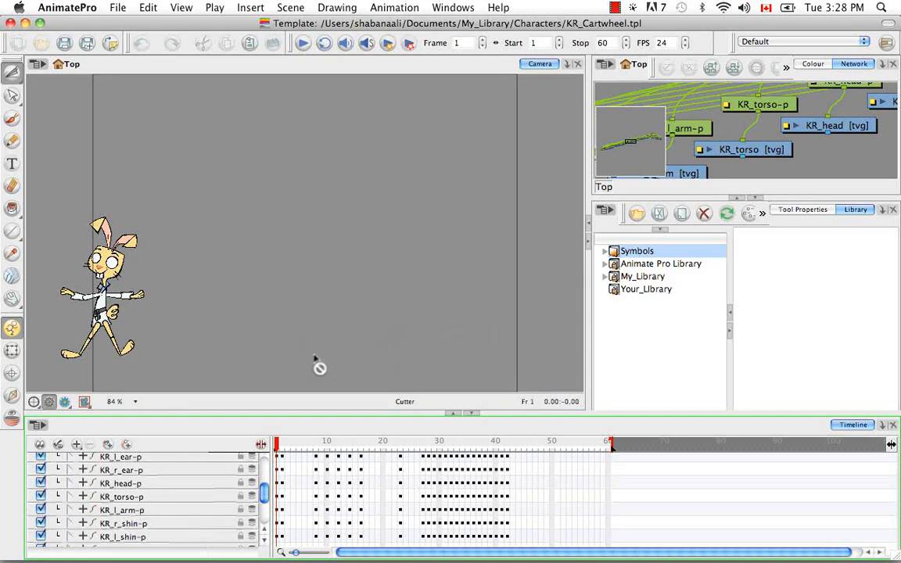
{"action": "mouse_move", "coordinate": [343, 342]}
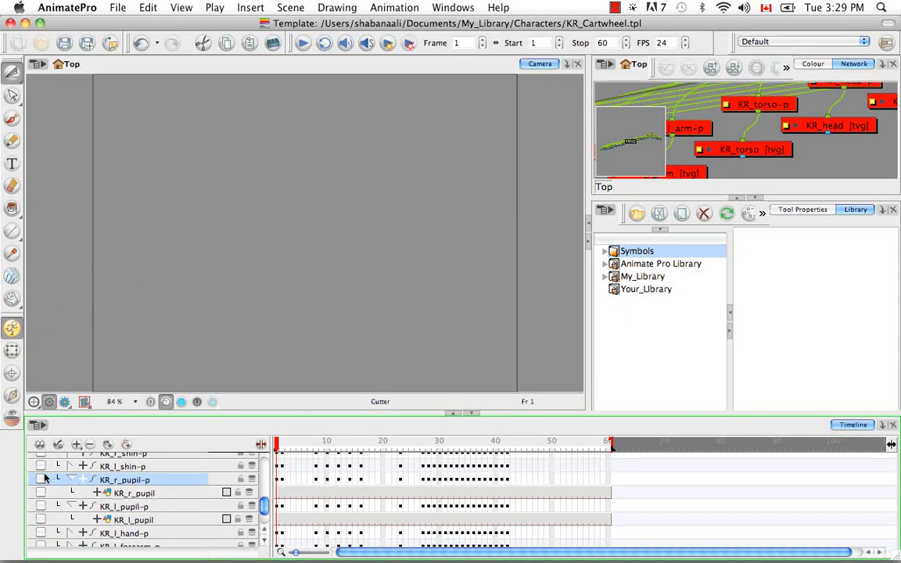
Step: Move KR_r_pupil-p and KR_l_pupil-p above KR_head-p and save the template
{"action": "left_click", "coordinate": [41, 480]}
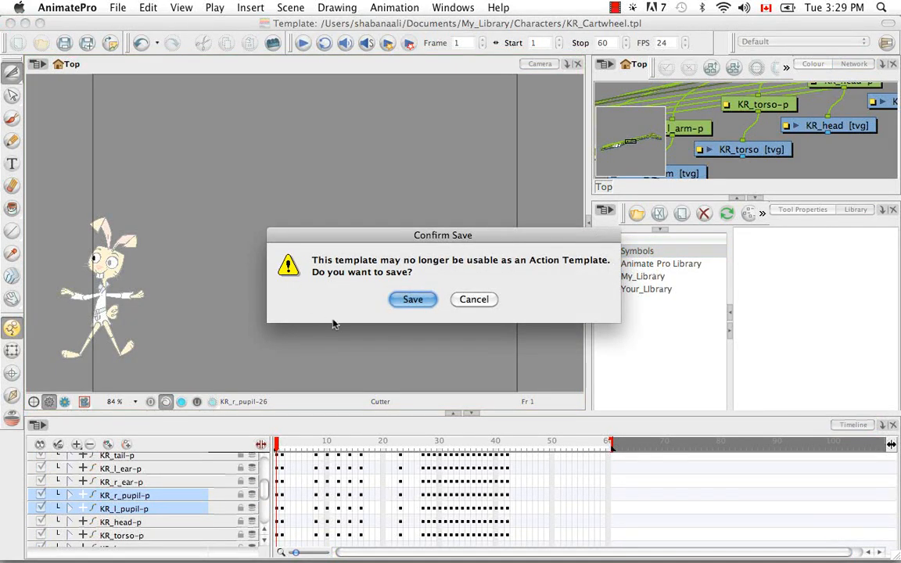
{"action": "left_click", "coordinate": [412, 299]}
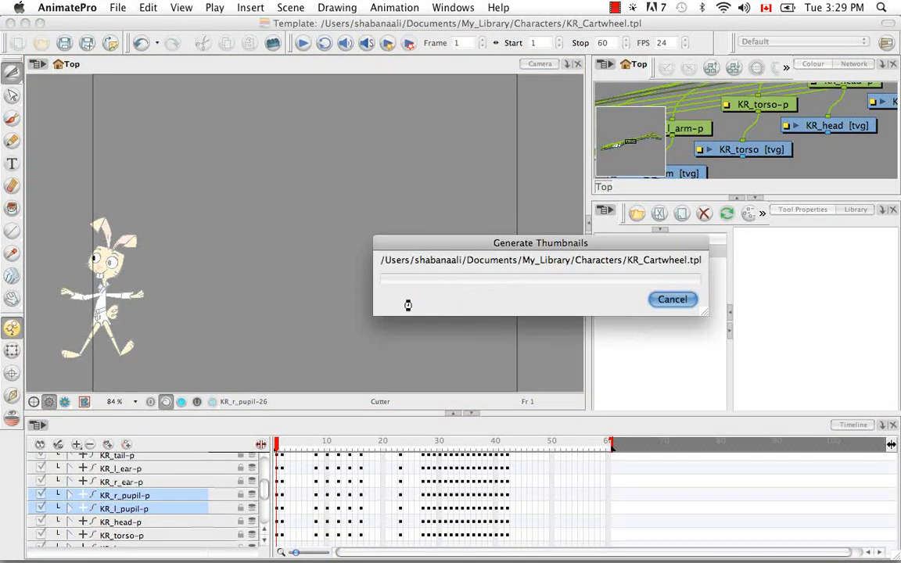
{"action": "left_click", "coordinate": [671, 299]}
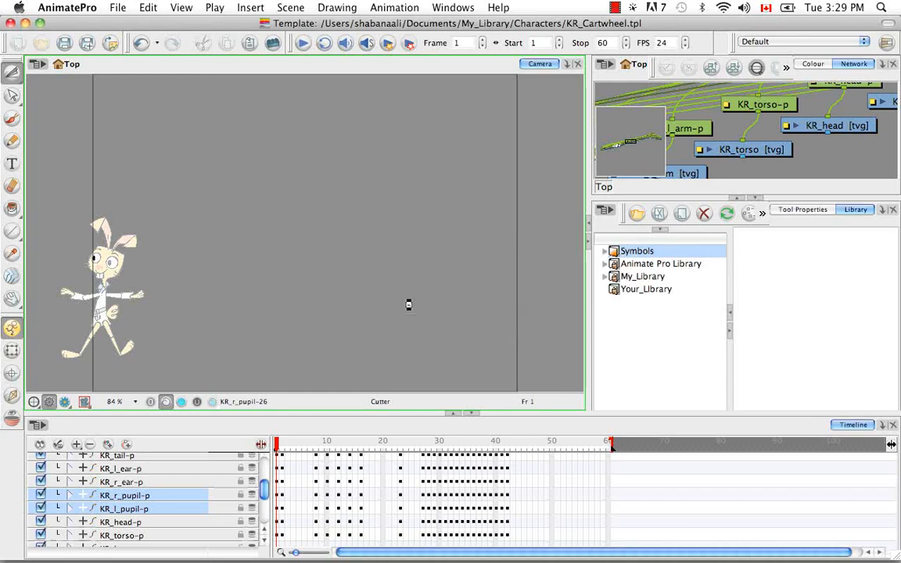
{"action": "mouse_move", "coordinate": [288, 139]}
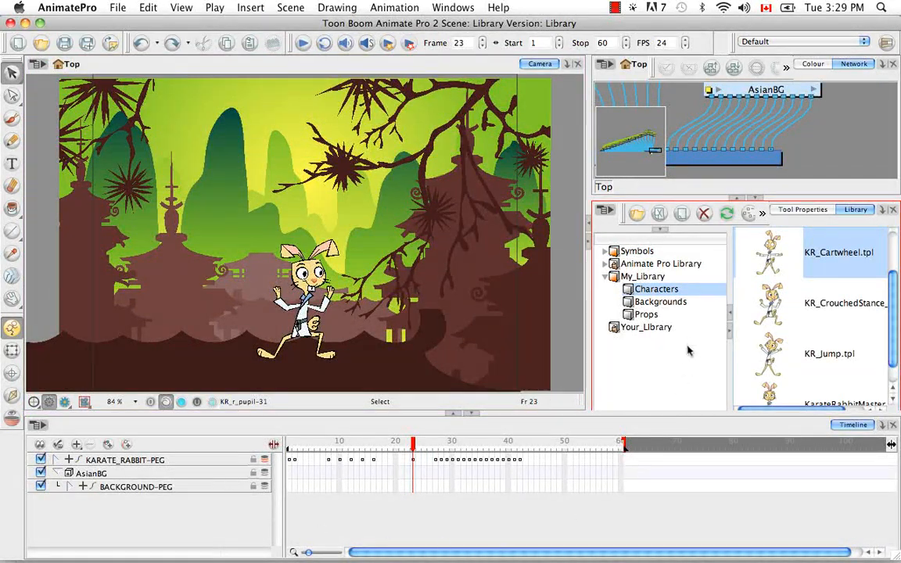
{"action": "mouse_move", "coordinate": [694, 366]}
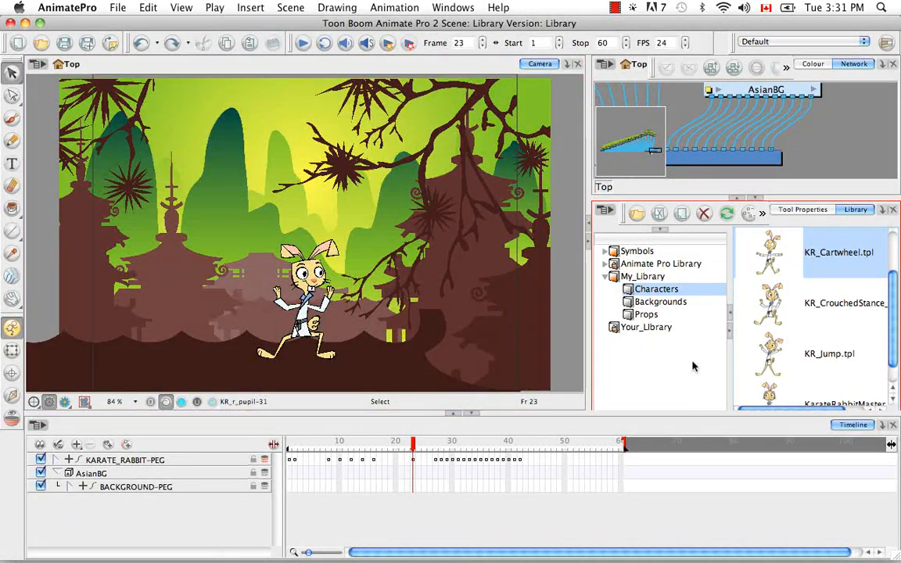